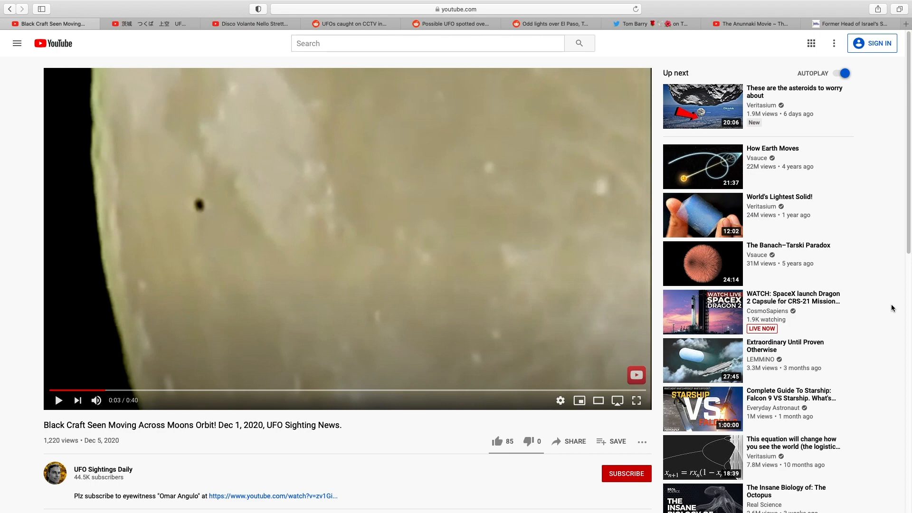
mouse_move(411, 246)
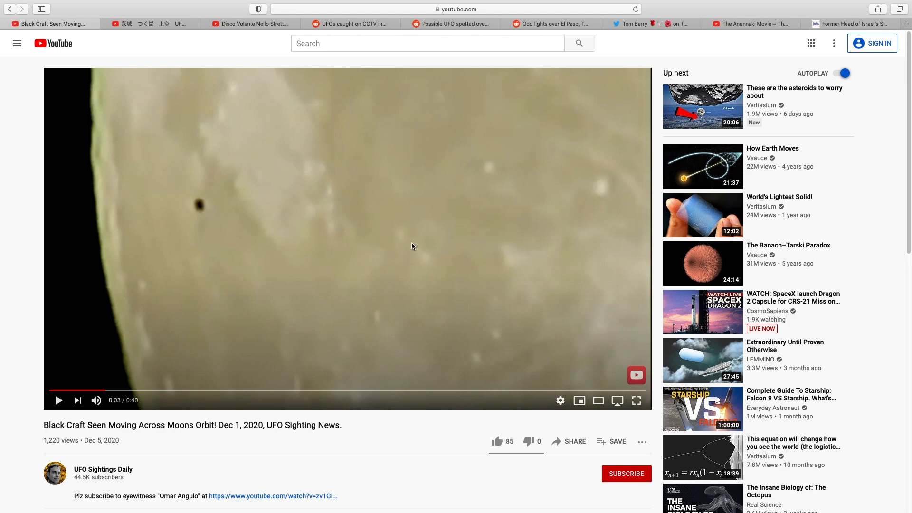
mouse_move(260, 236)
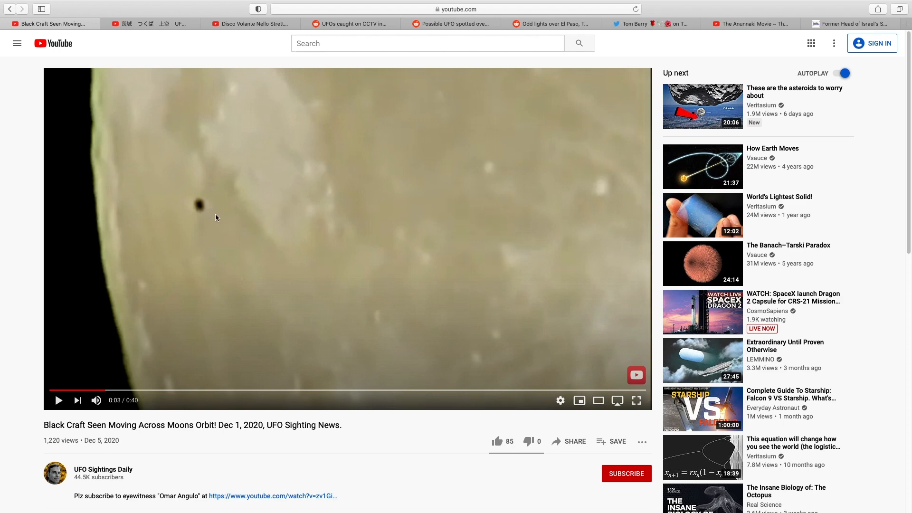
mouse_move(202, 66)
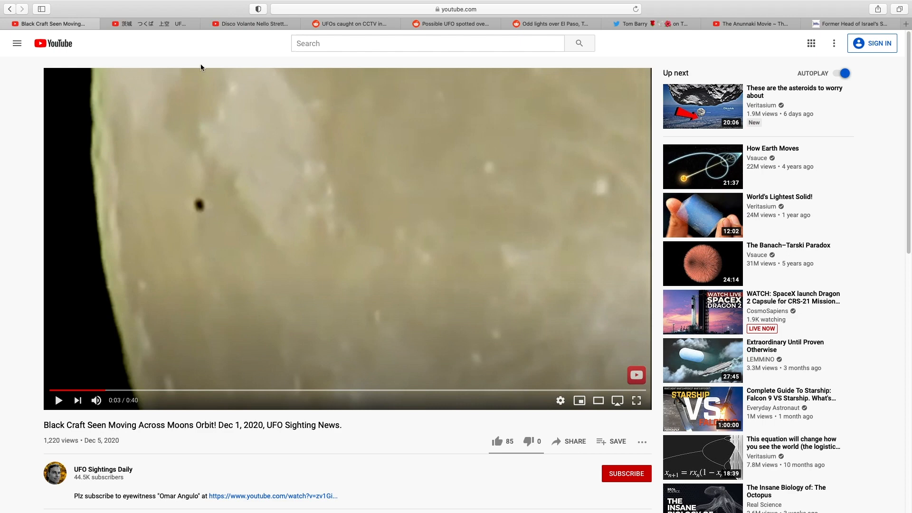
- View the Tsukuba UFO video, then the Disco Volante Nello Stretto Di Messina video
click(151, 23)
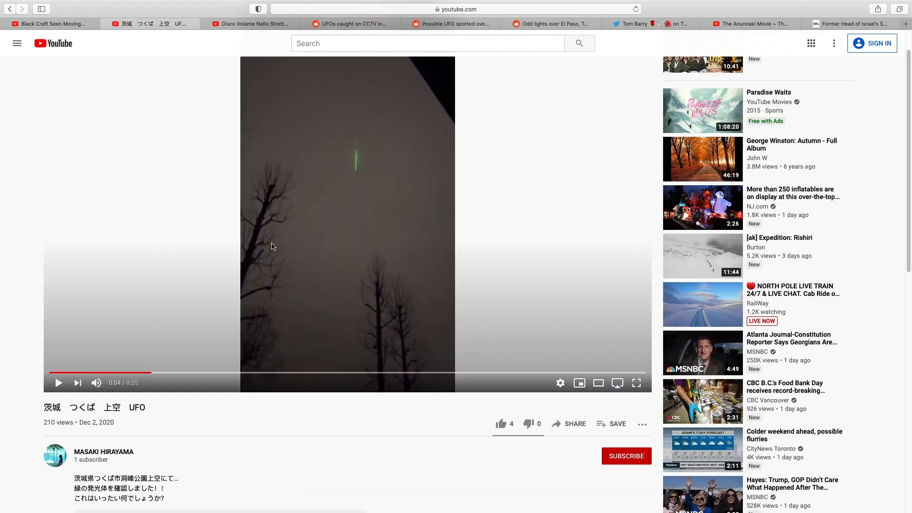
click(250, 24)
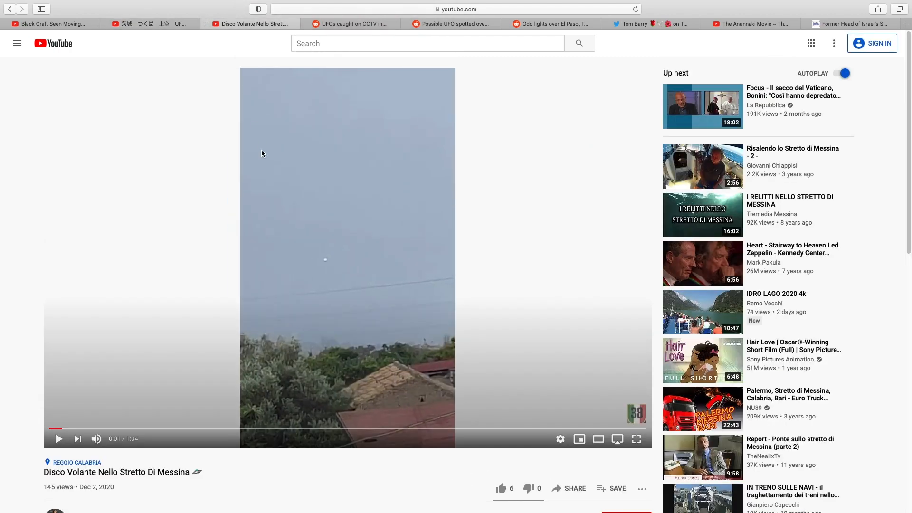
mouse_move(269, 248)
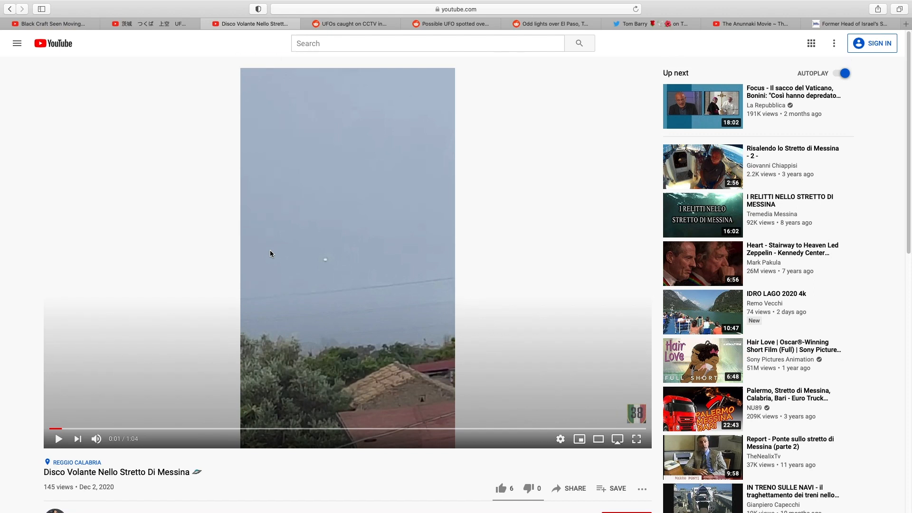
mouse_move(337, 325)
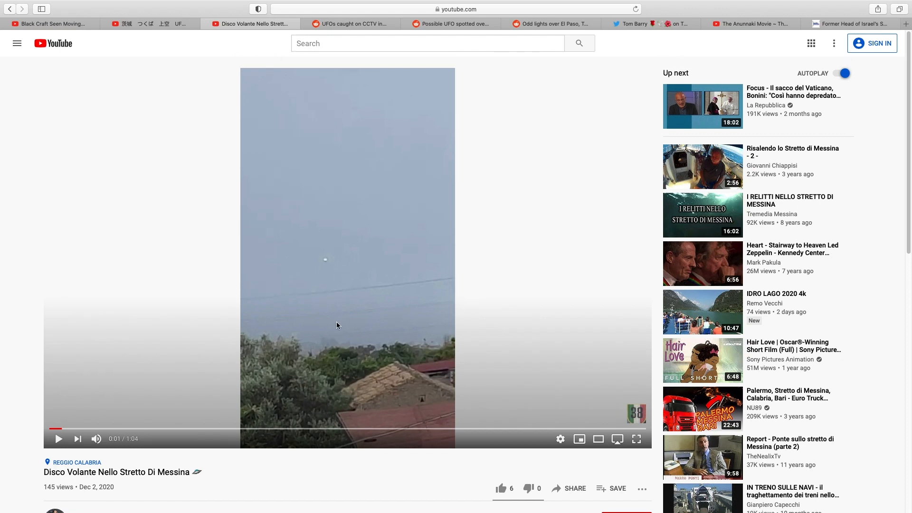
mouse_move(330, 268)
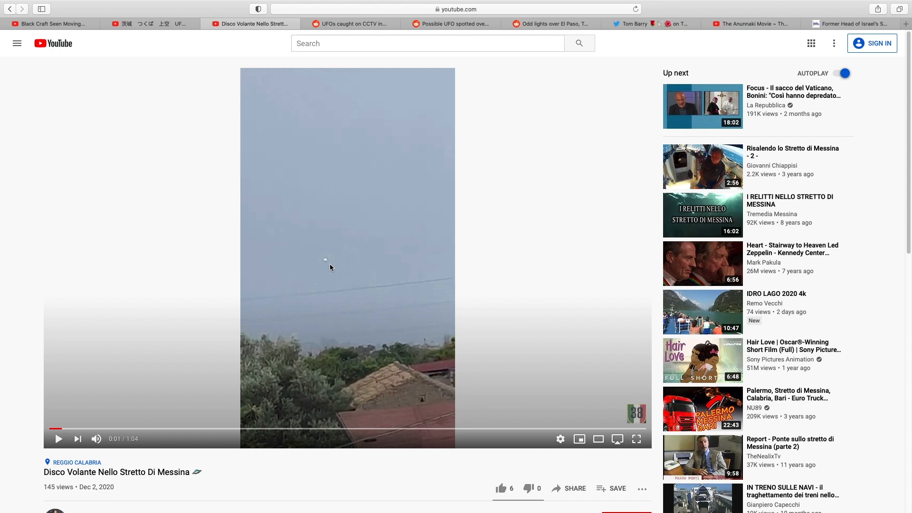
mouse_move(325, 183)
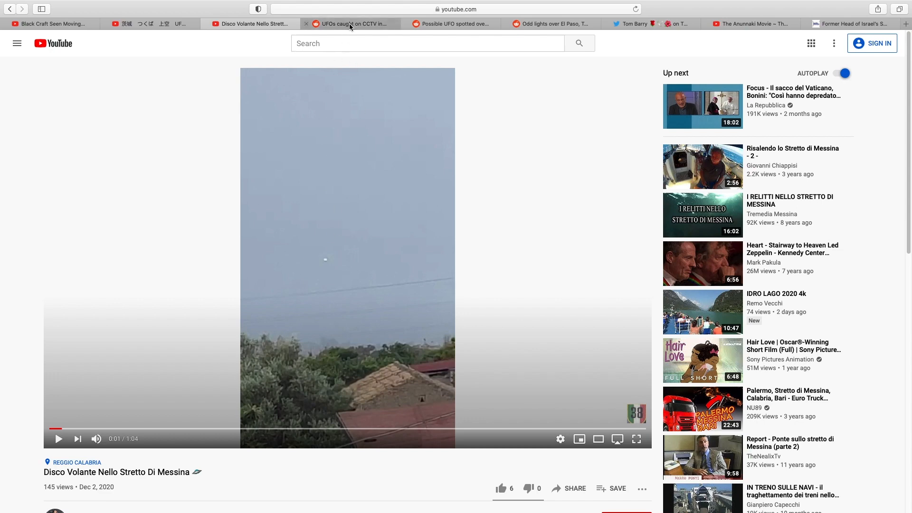
- Read the Rio CCTV, Brasov and El Paso UFO posts, then the Battelle Memorial Institute thread
click(349, 24)
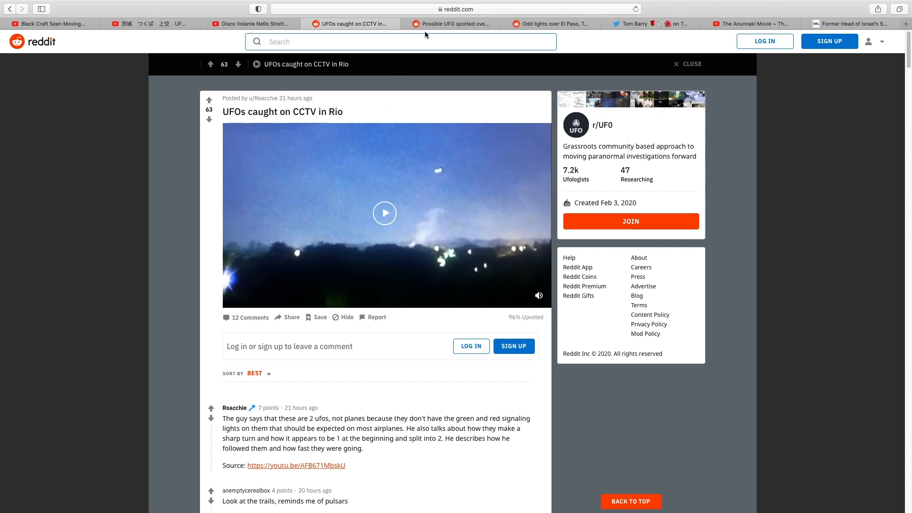
click(450, 23)
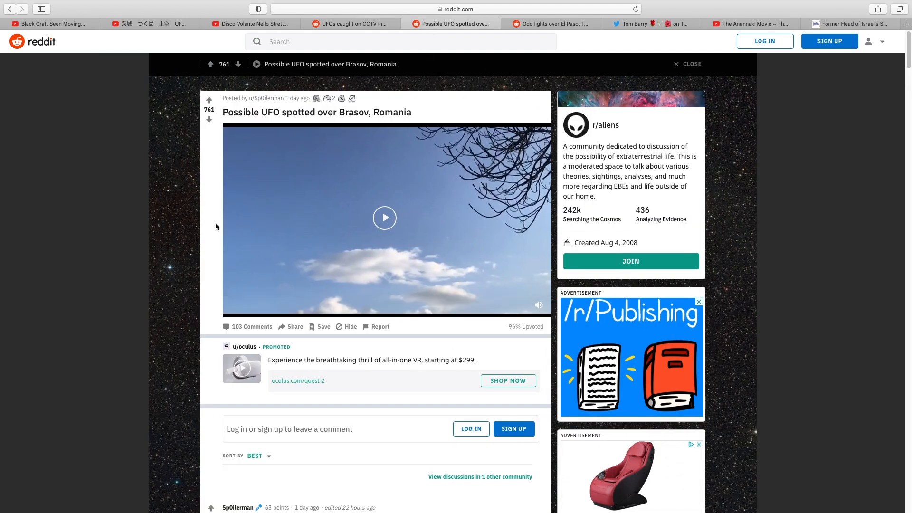
click(550, 23)
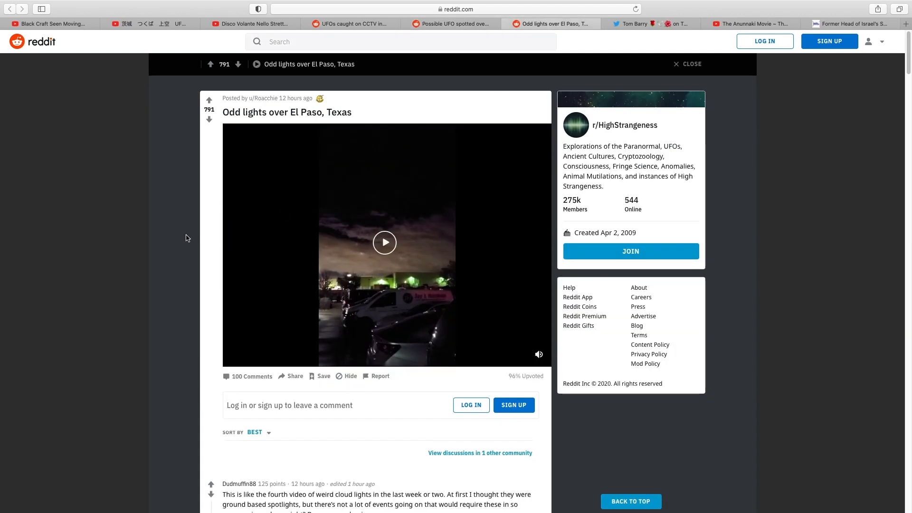
click(652, 23)
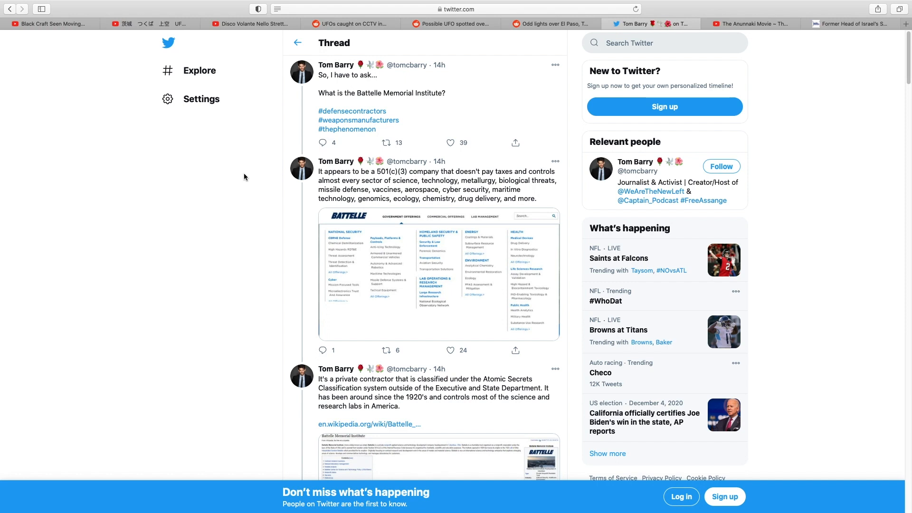
mouse_move(286, 110)
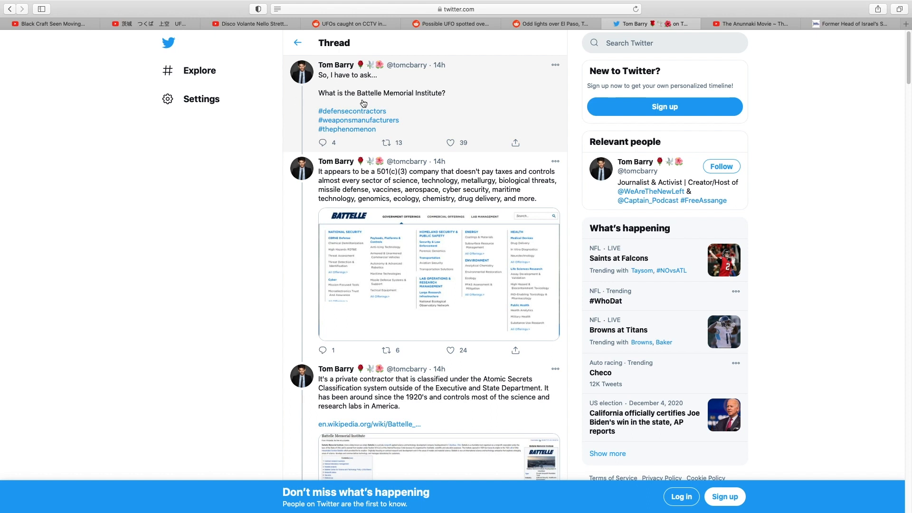
mouse_move(408, 104)
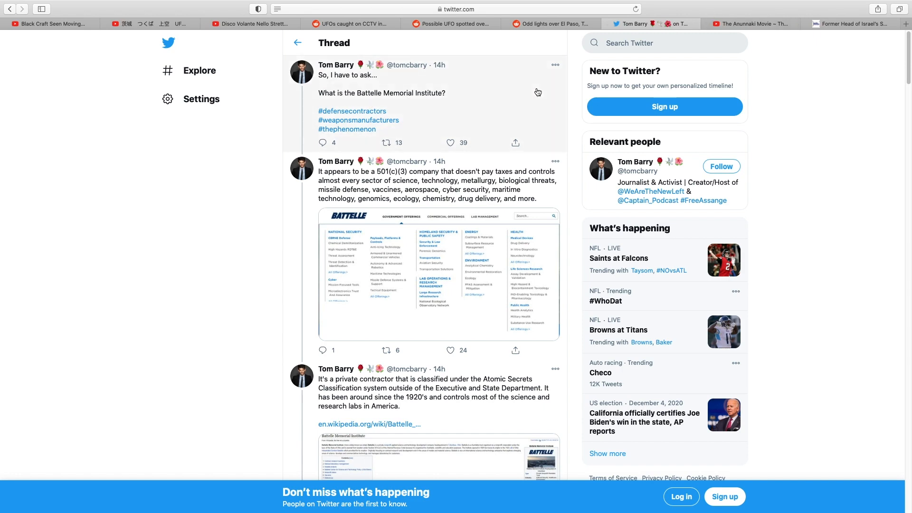
- Bring up The Anunnaki Movie, start it briefly and leave it paused at 1:00:09
click(750, 24)
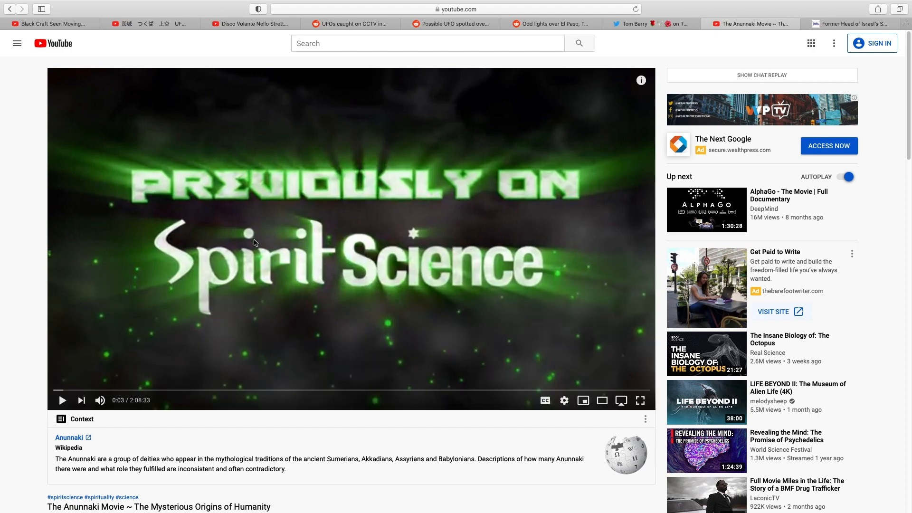
mouse_move(207, 390)
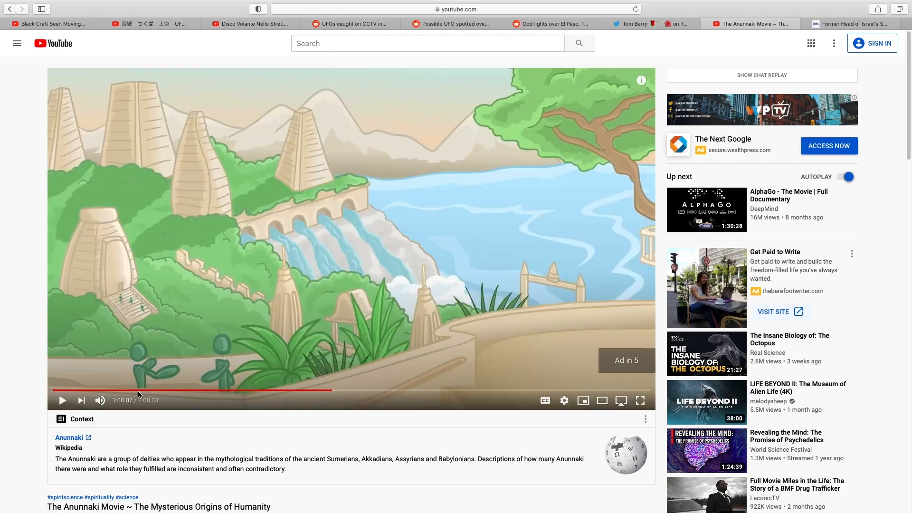
mouse_move(62, 399)
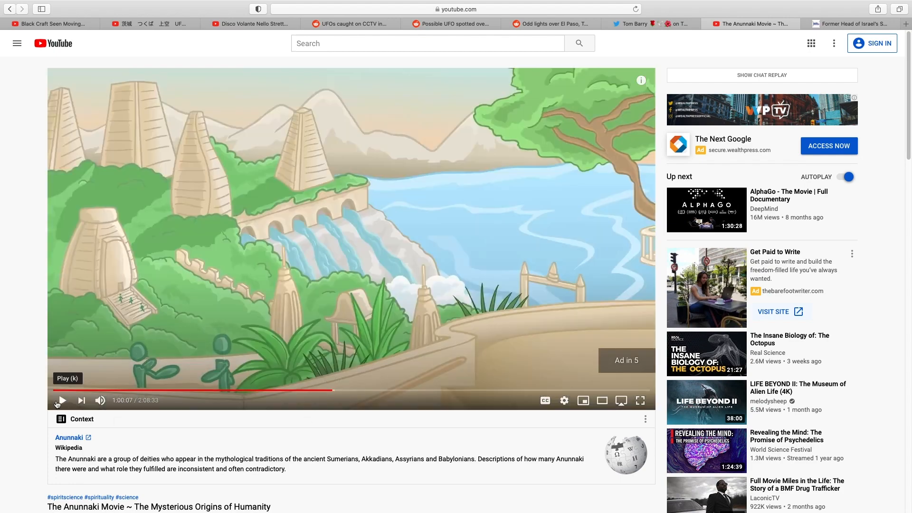
click(61, 400)
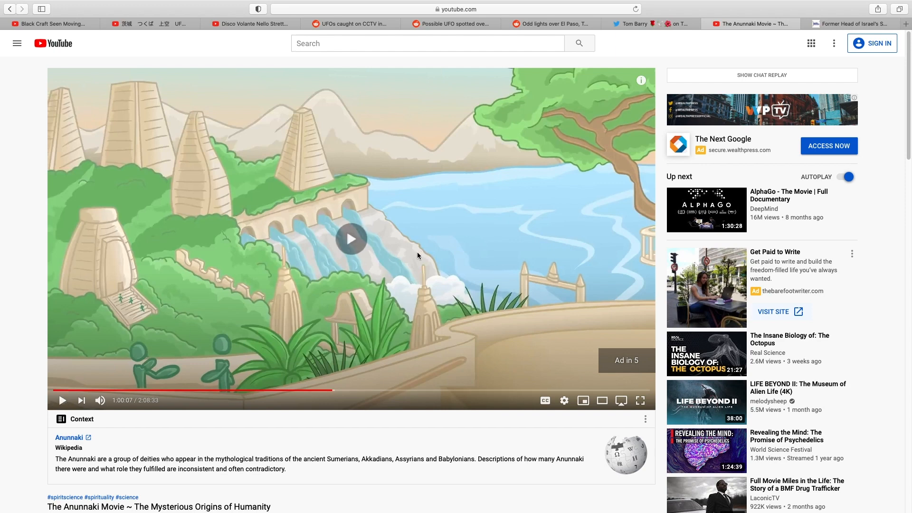
click(63, 400)
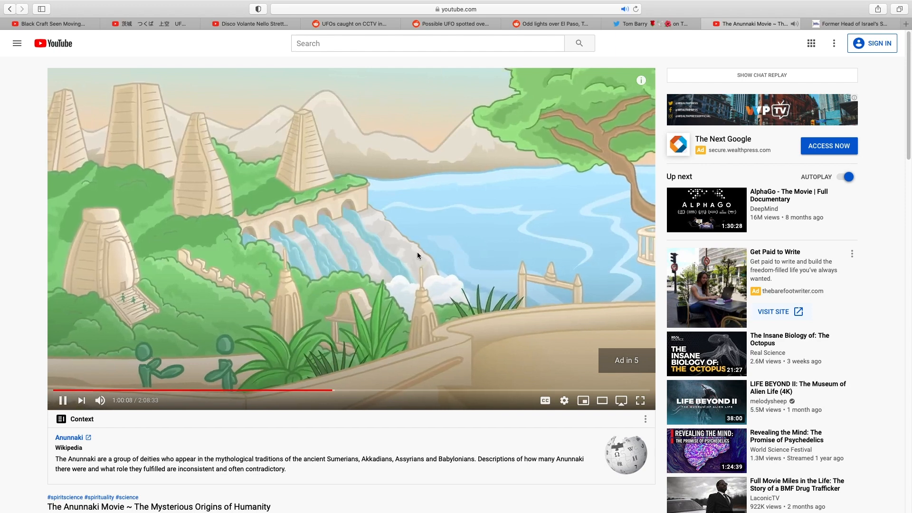
click(63, 400)
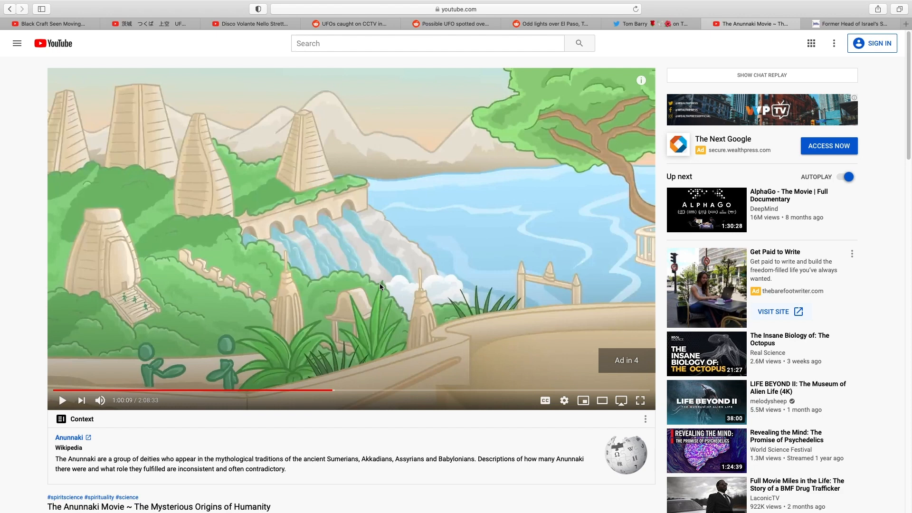
mouse_move(343, 286)
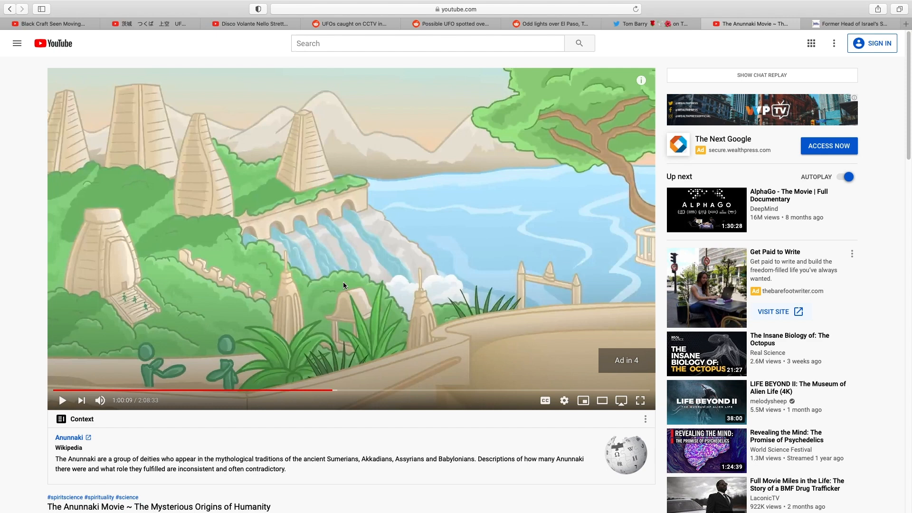
mouse_move(275, 297)
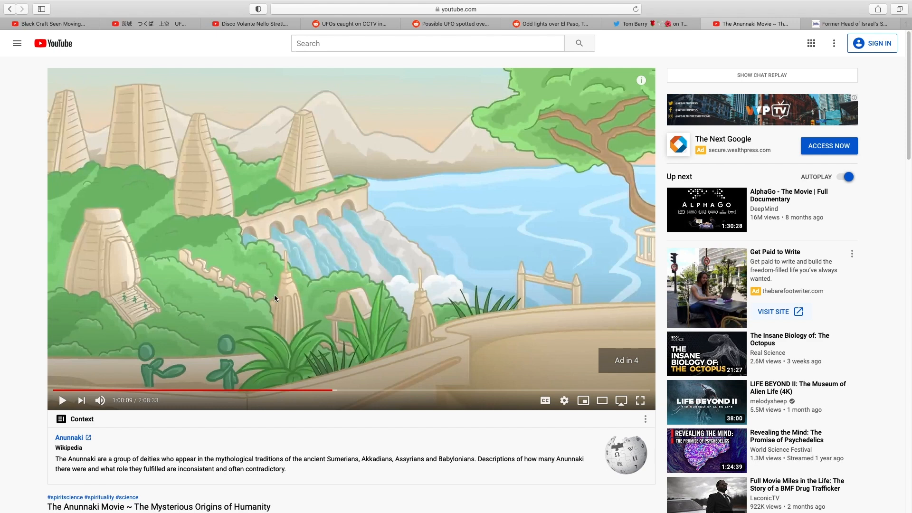
mouse_move(351, 232)
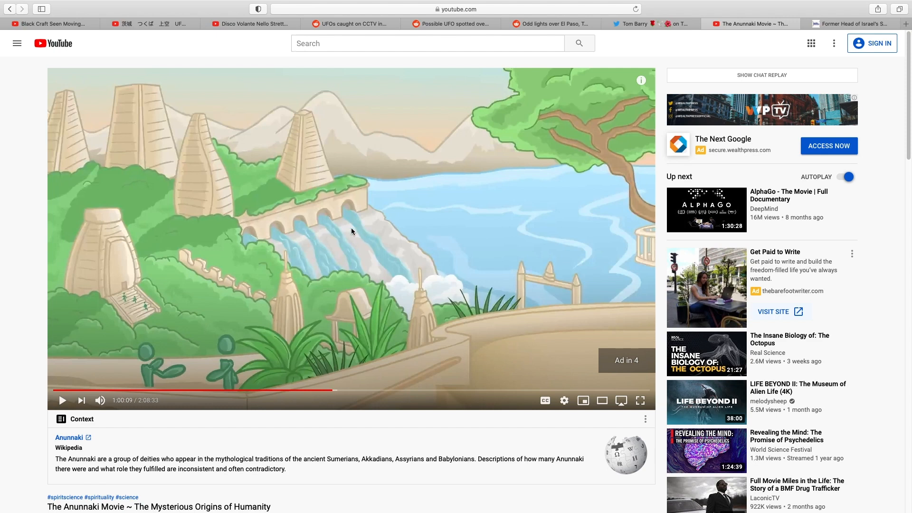
mouse_move(342, 211)
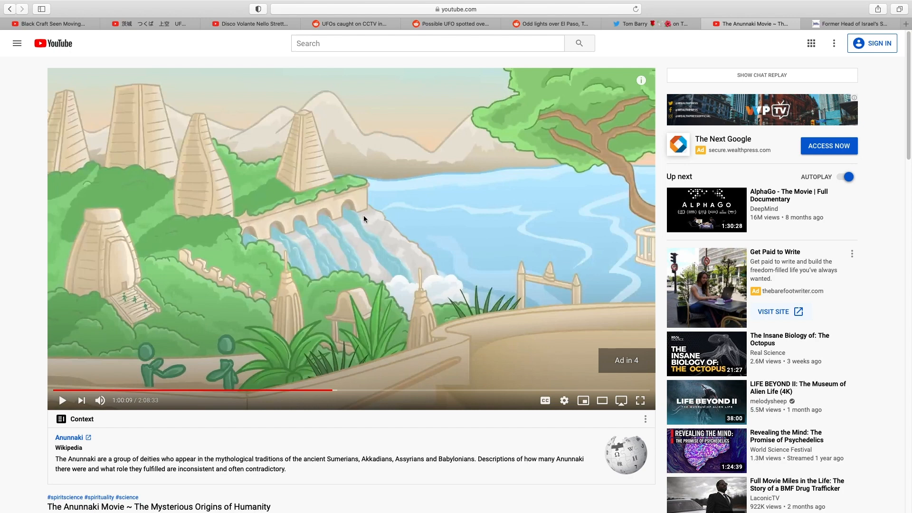
mouse_move(199, 378)
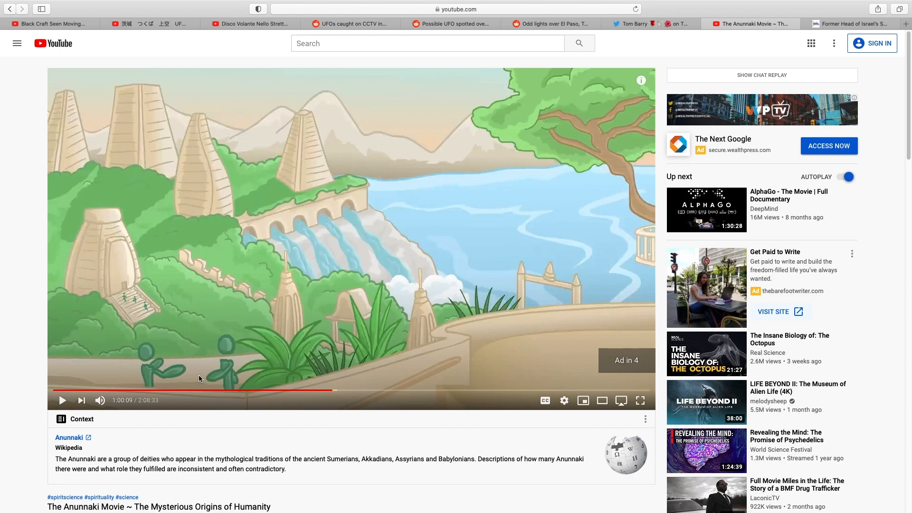
mouse_move(401, 207)
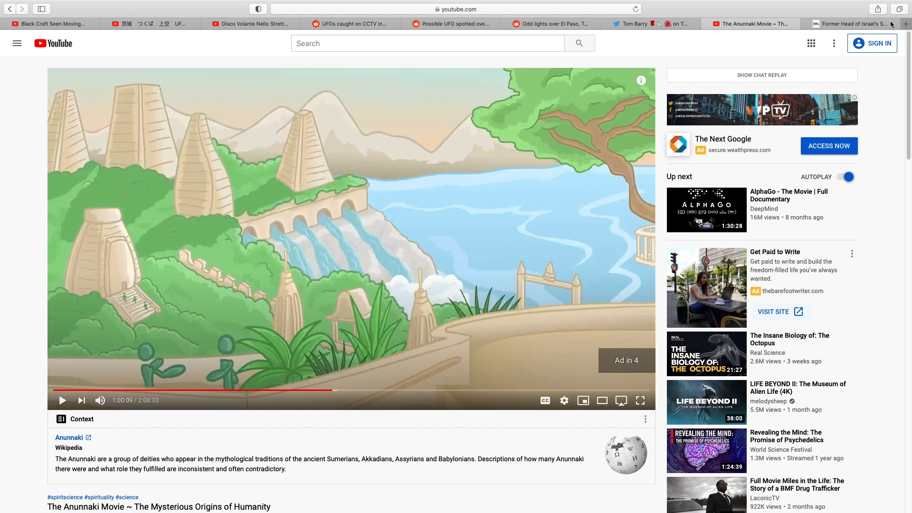
- Read the Jewish Press former Israeli space chief alien article down past its photo into the opening paragraph
click(853, 23)
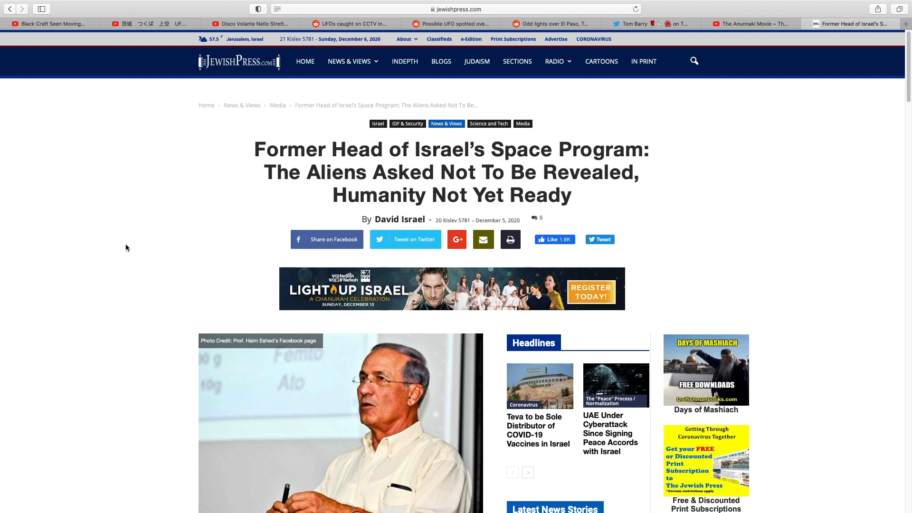
scroll(down, 3)
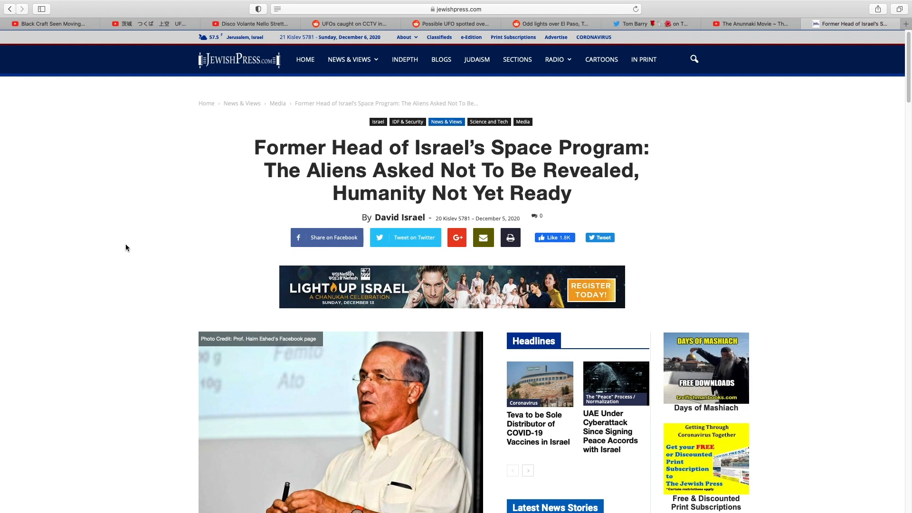
scroll(down, 3)
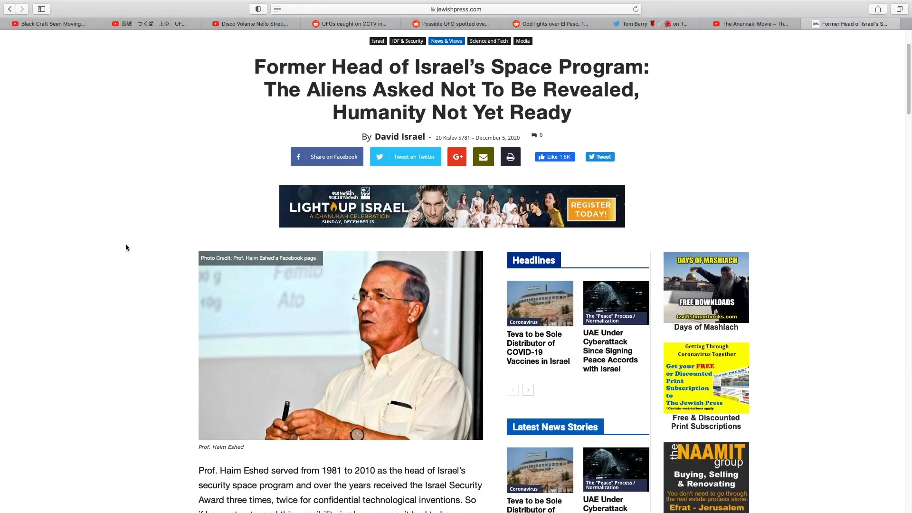
scroll(down, 3)
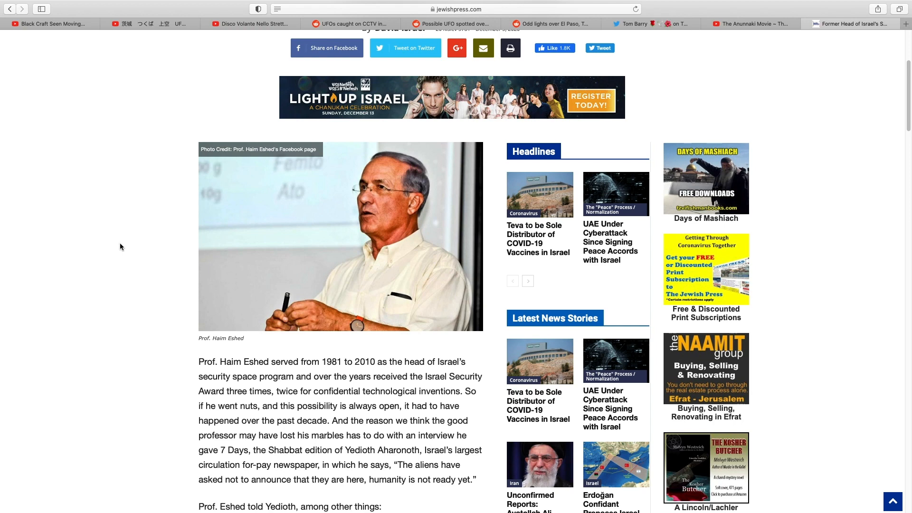
mouse_move(137, 219)
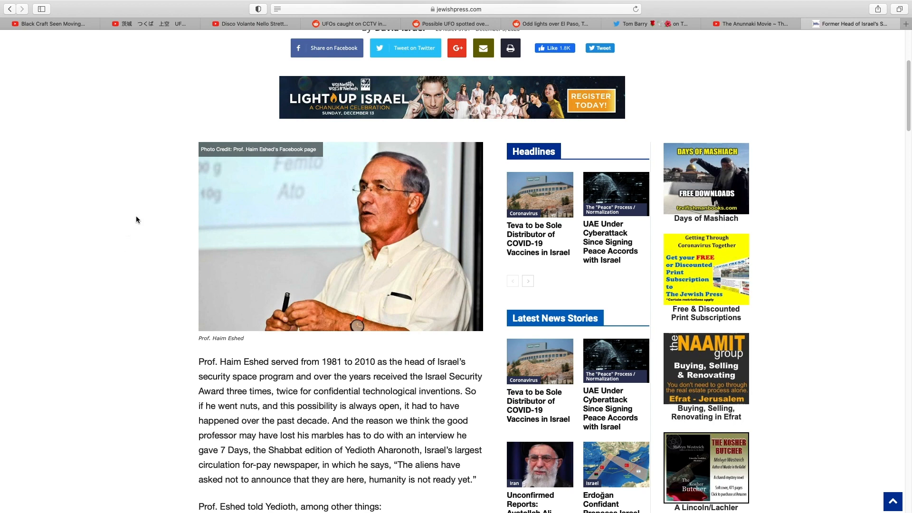
mouse_move(118, 230)
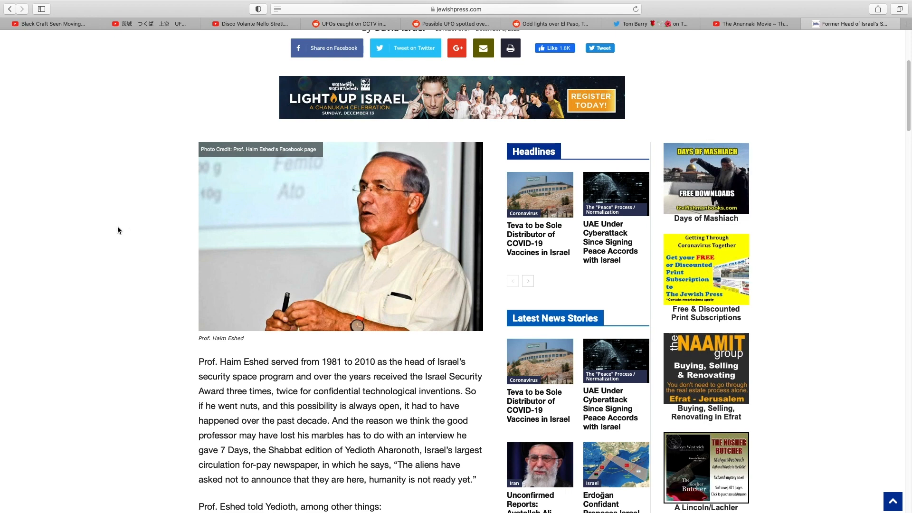
- Watch the Black Craft Seen Moving Across Moons Orbit video in full screen
click(49, 23)
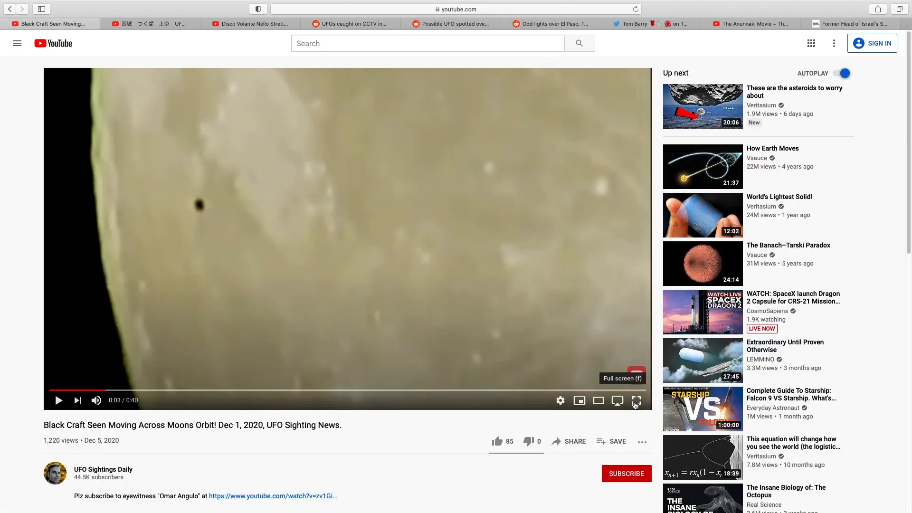
click(635, 399)
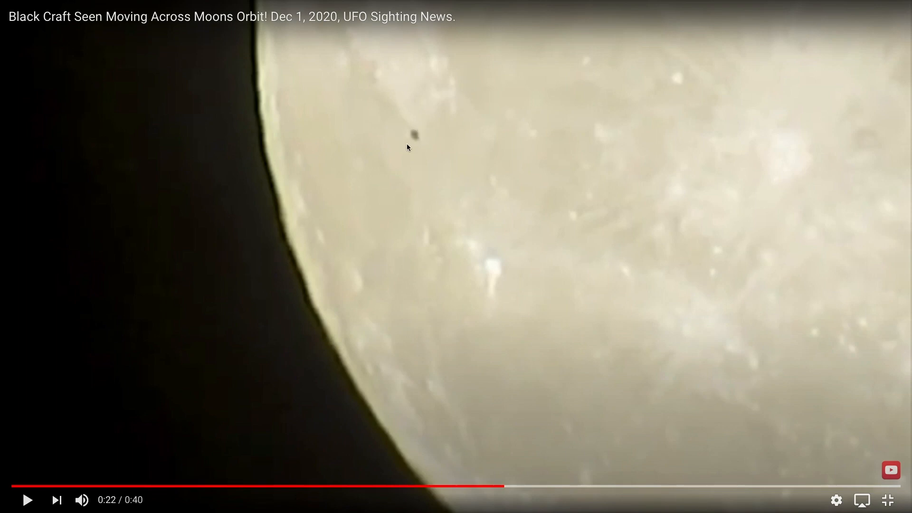
mouse_move(418, 143)
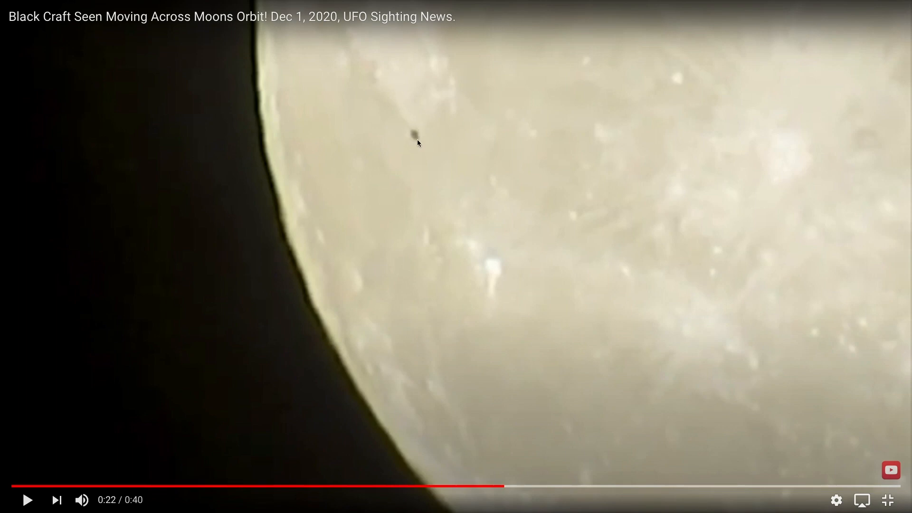
mouse_move(526, 176)
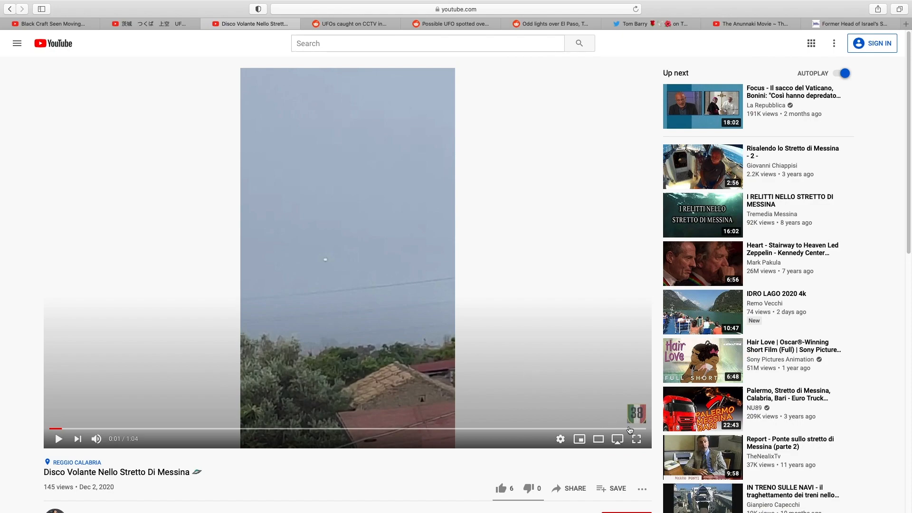
- Start the Messina flying saucer video and let it play to about 0:36
click(635, 438)
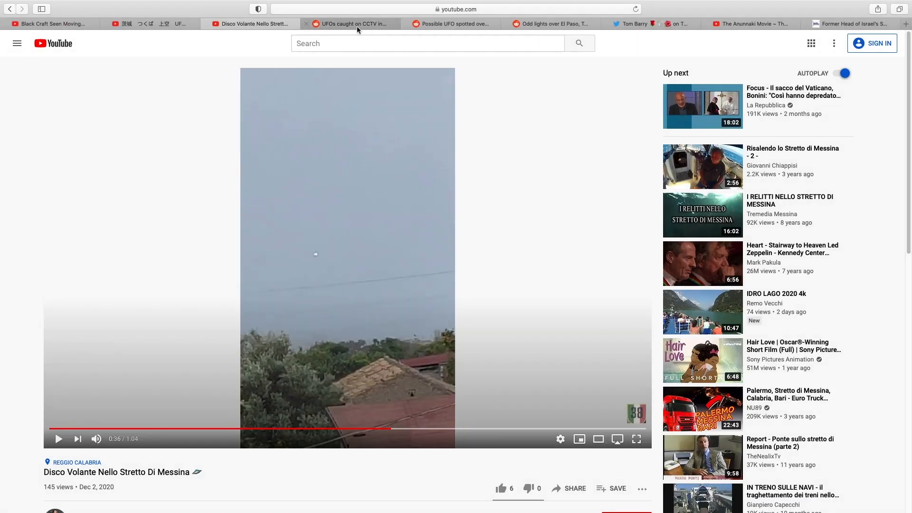
- Watch the UFOs caught on CCTV in Rio clip and pause it around 2:30
click(349, 24)
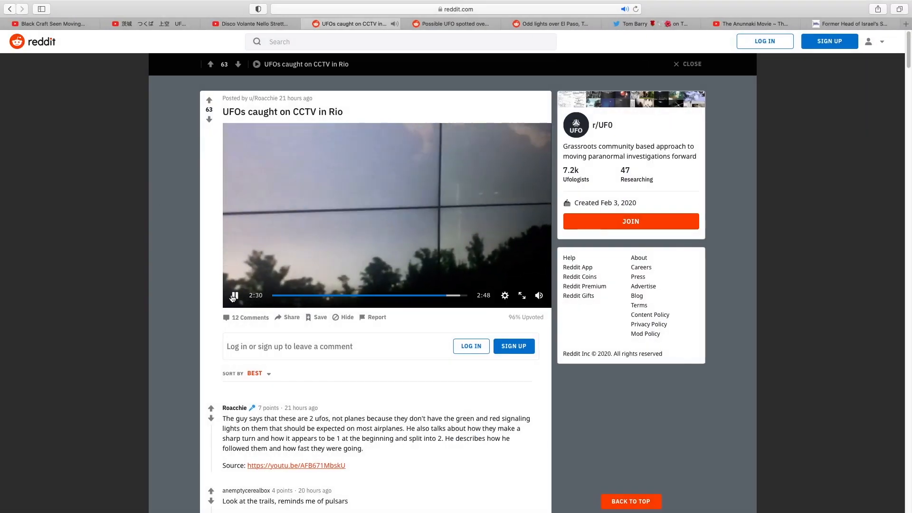
click(234, 294)
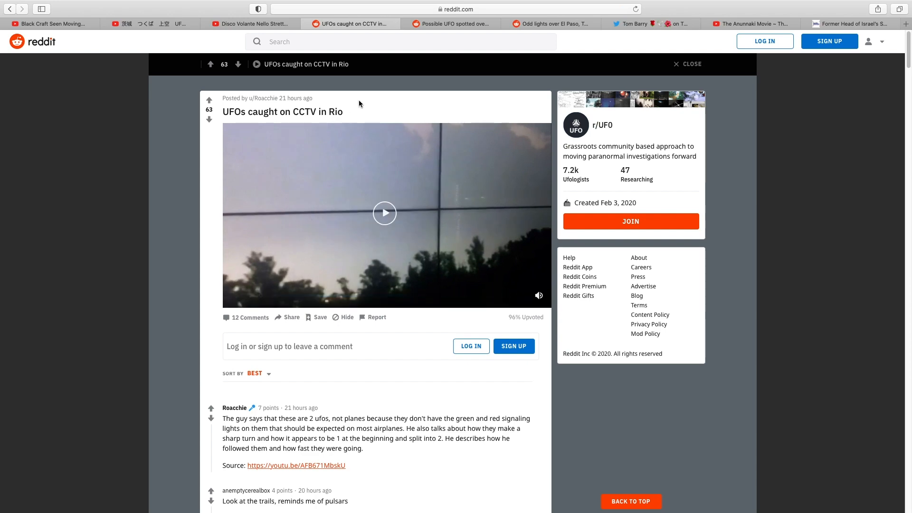
mouse_move(439, 76)
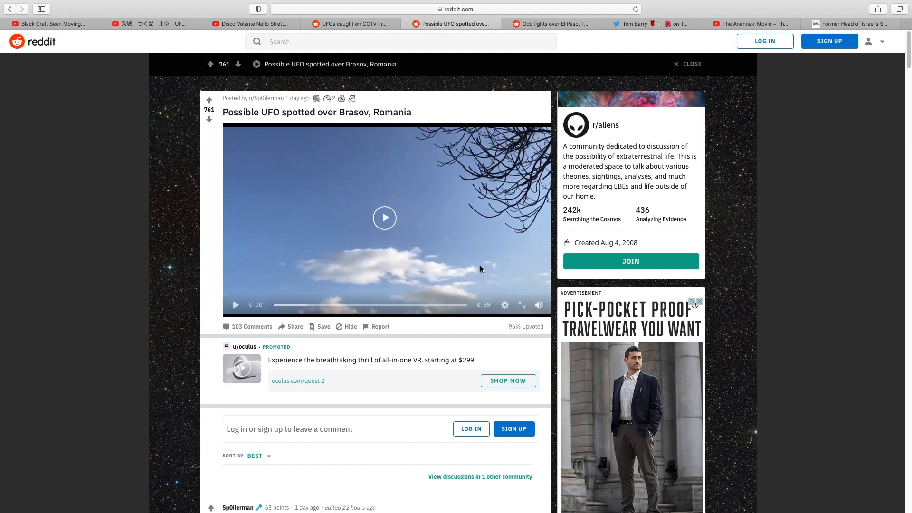
- Start the Possible UFO spotted over Brasov, Romania video playing
click(384, 217)
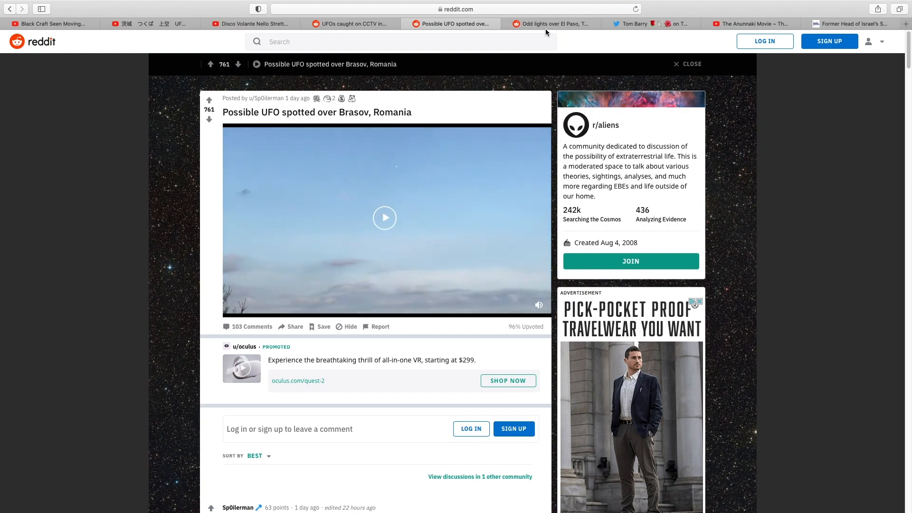
- Play the Odd lights over El Paso, Texas video through until the Replay Video overlay appears
click(550, 24)
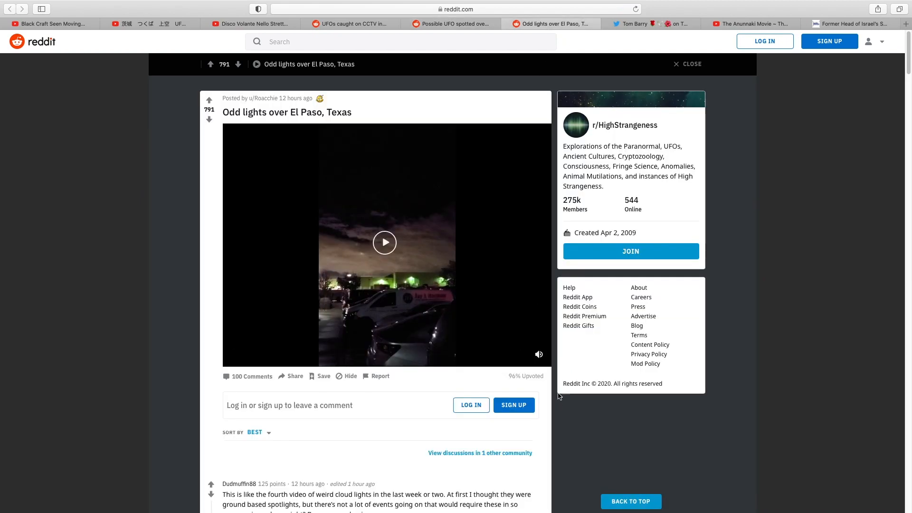
click(385, 242)
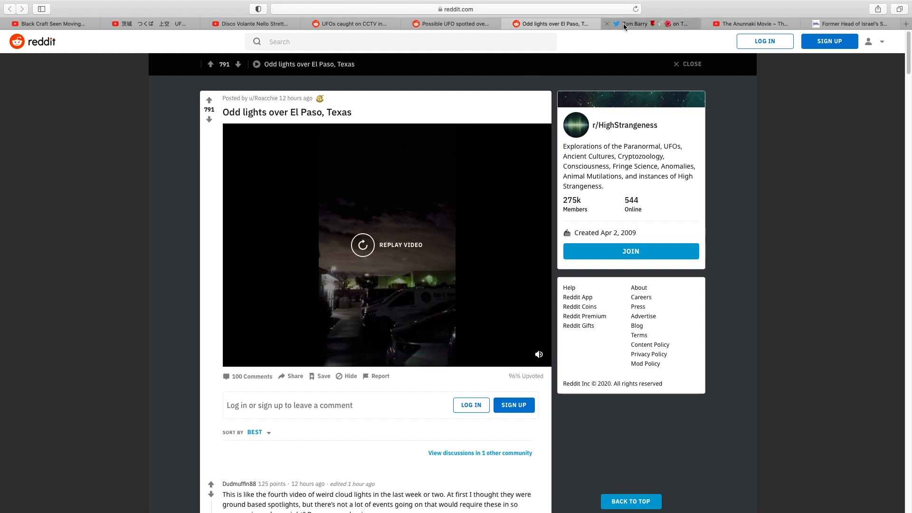
click(649, 23)
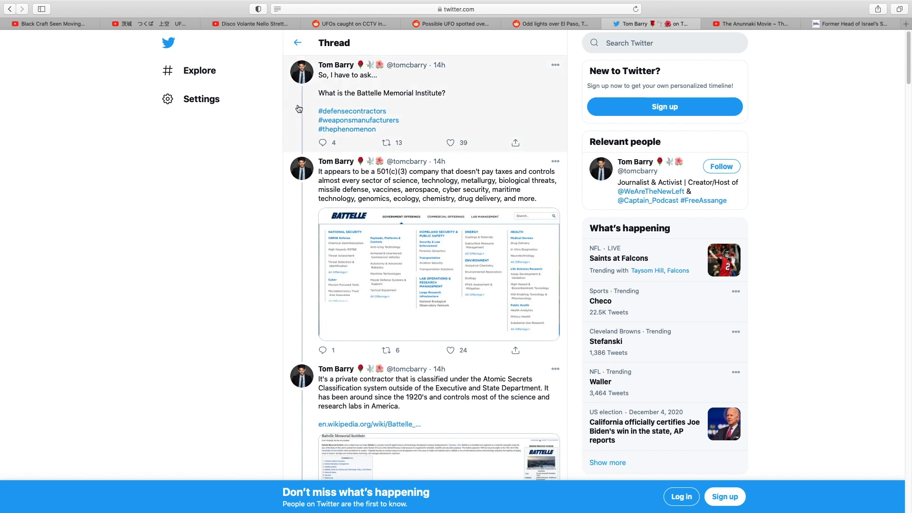
mouse_move(295, 112)
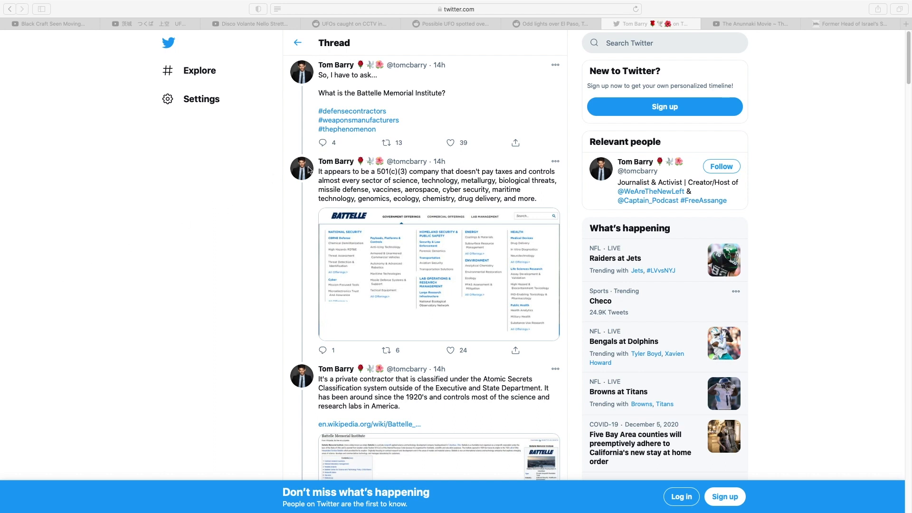
mouse_move(317, 193)
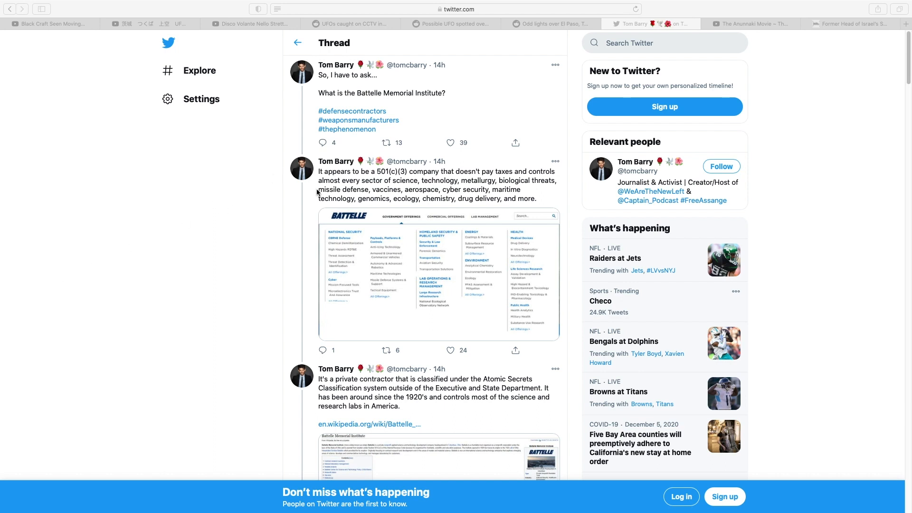
mouse_move(324, 185)
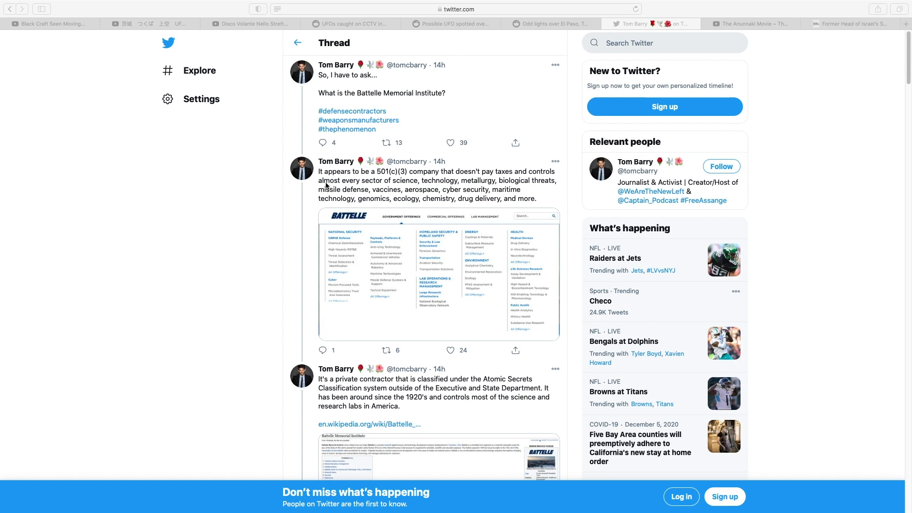
mouse_move(275, 202)
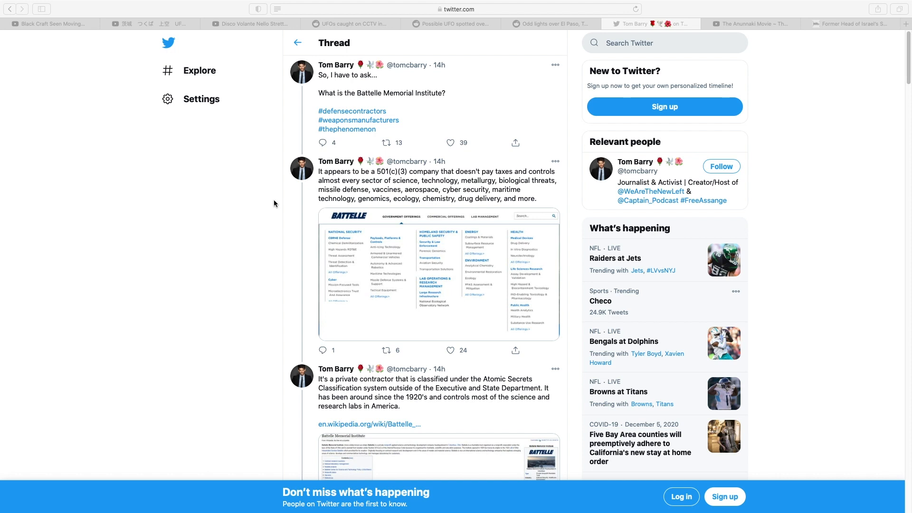
- Read down past the Wikipedia screenshot to the Jacques Vallee and Joe Rogan Spotify tweets, then back up slightly
scroll(down, 3)
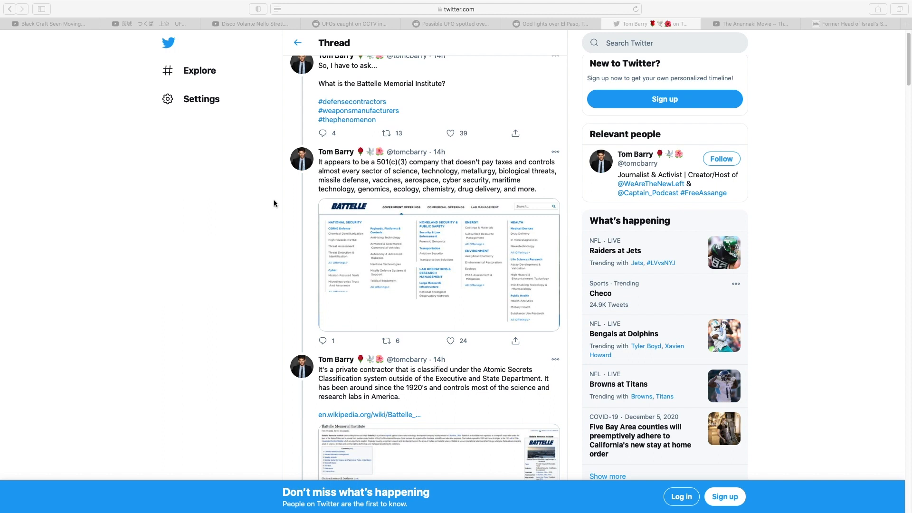
scroll(down, 3)
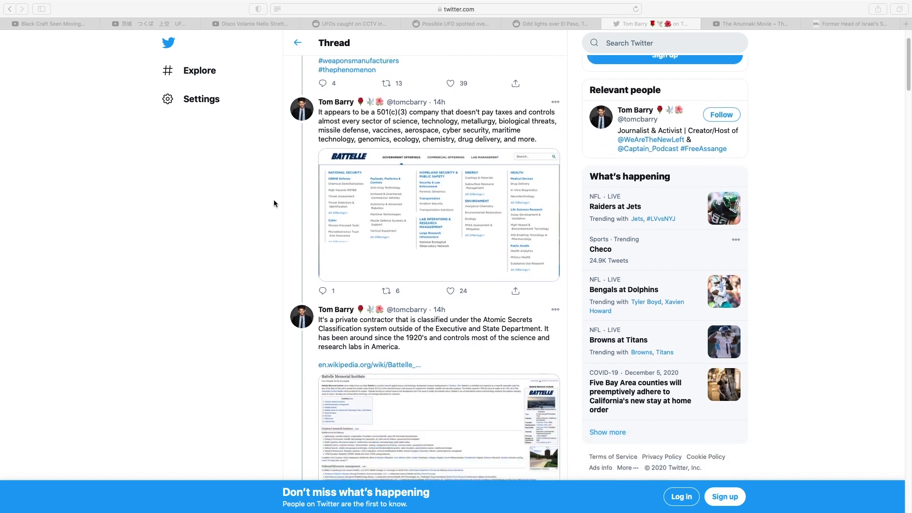
scroll(down, 3)
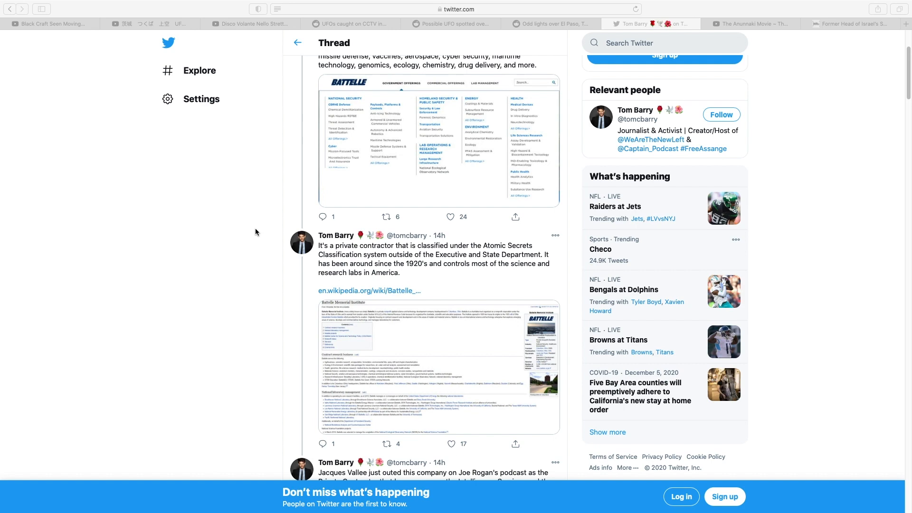
scroll(down, 3)
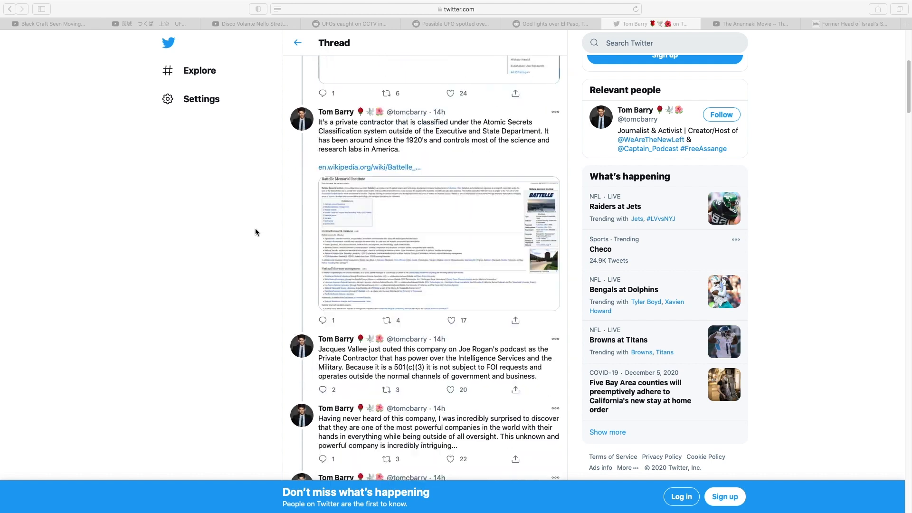
scroll(down, 3)
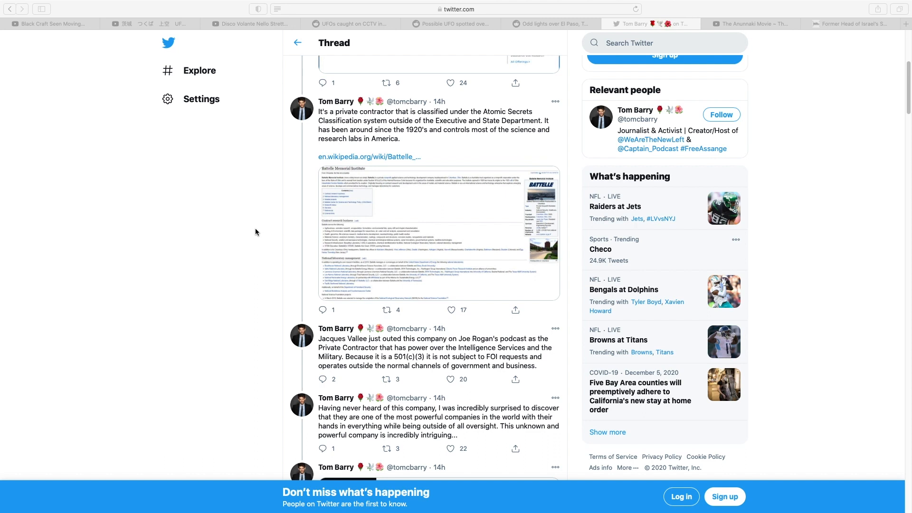
scroll(down, 3)
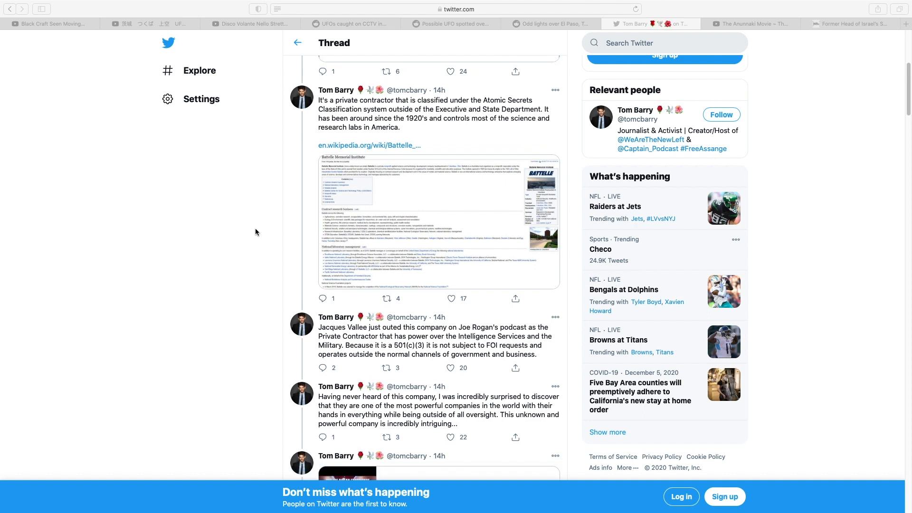
scroll(down, 3)
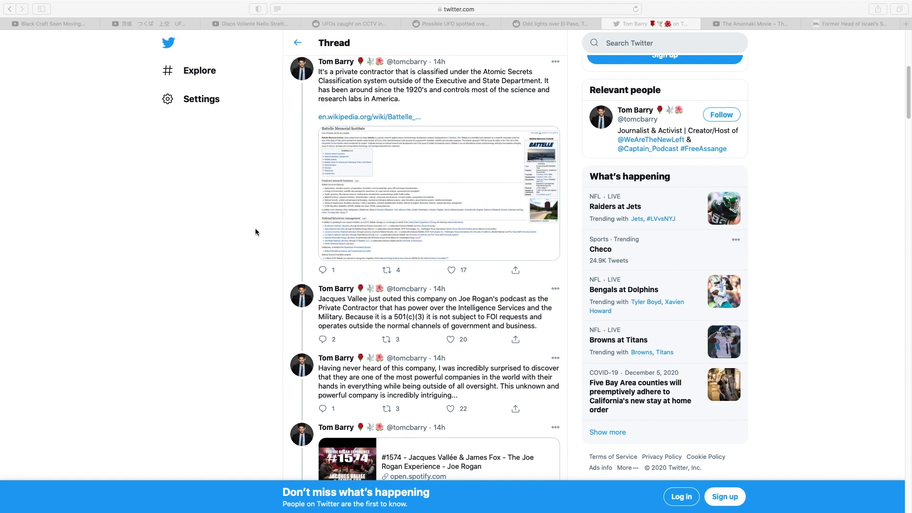
scroll(up, 3)
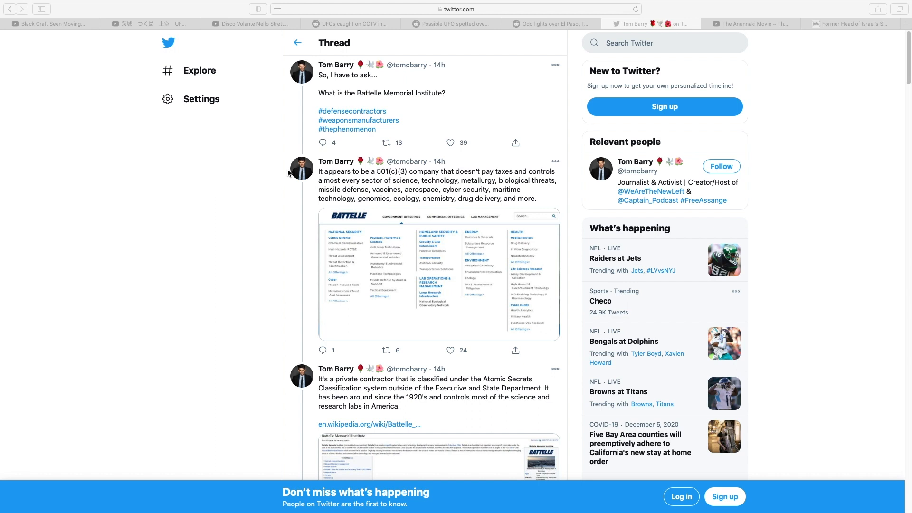
mouse_move(359, 94)
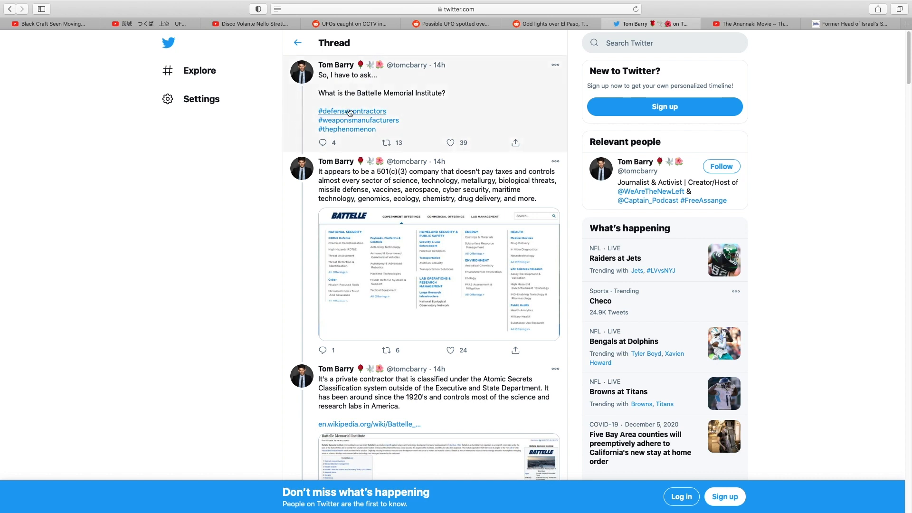
mouse_move(398, 104)
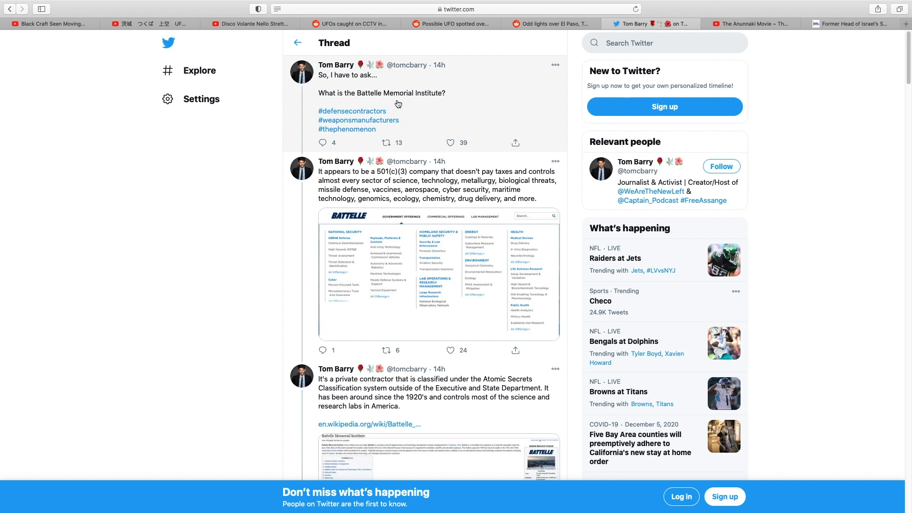
mouse_move(413, 113)
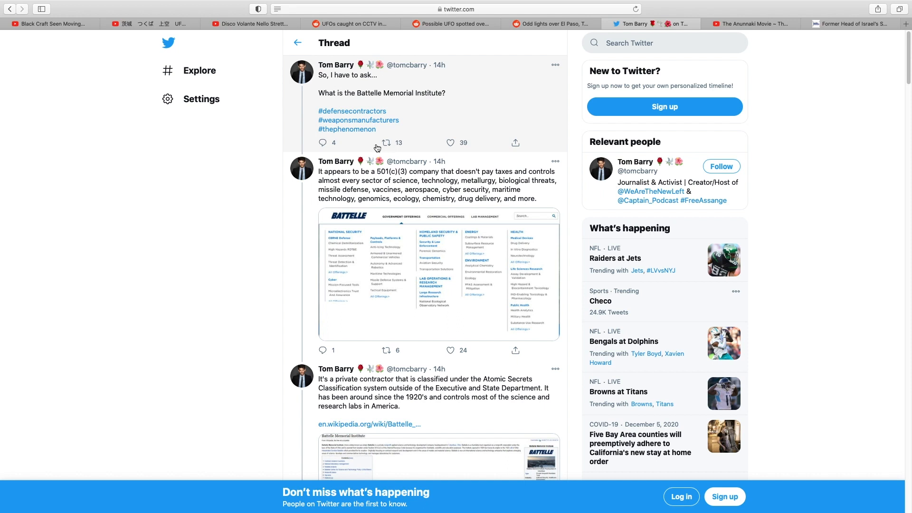
mouse_move(224, 242)
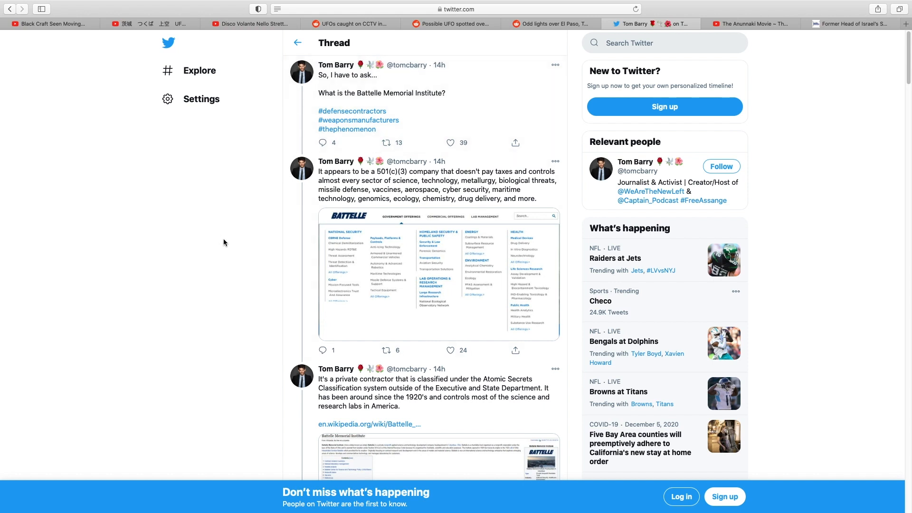
mouse_move(235, 283)
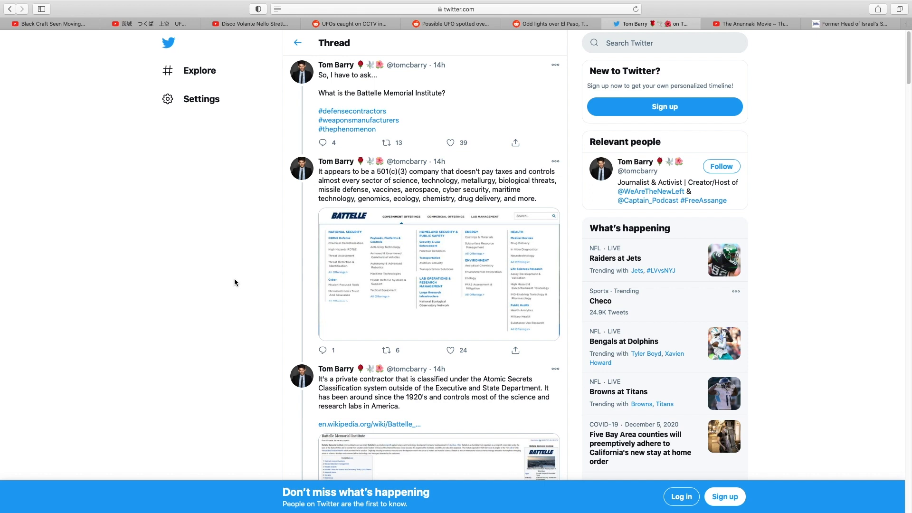
mouse_move(237, 282)
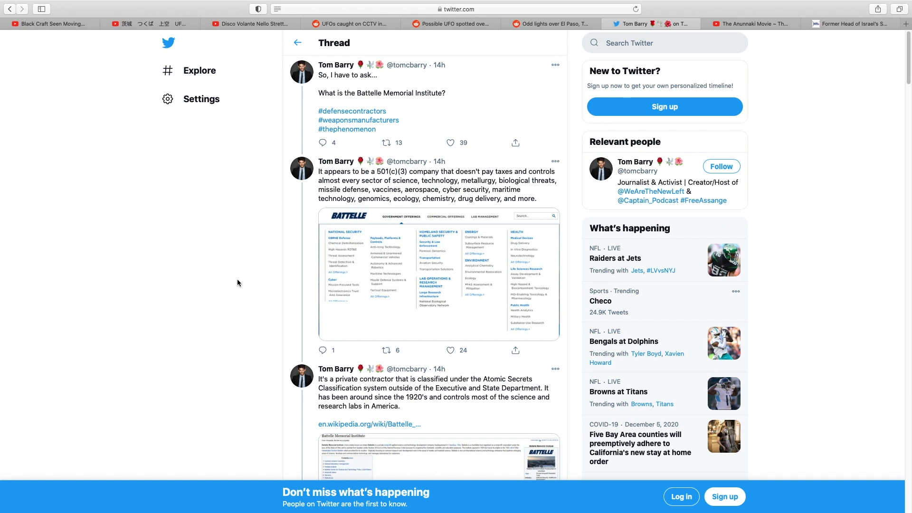
mouse_move(242, 332)
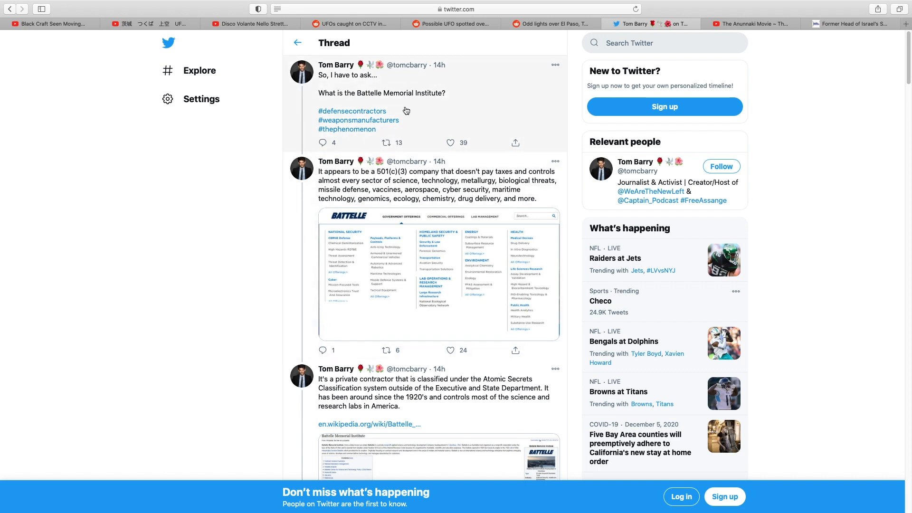
mouse_move(323, 143)
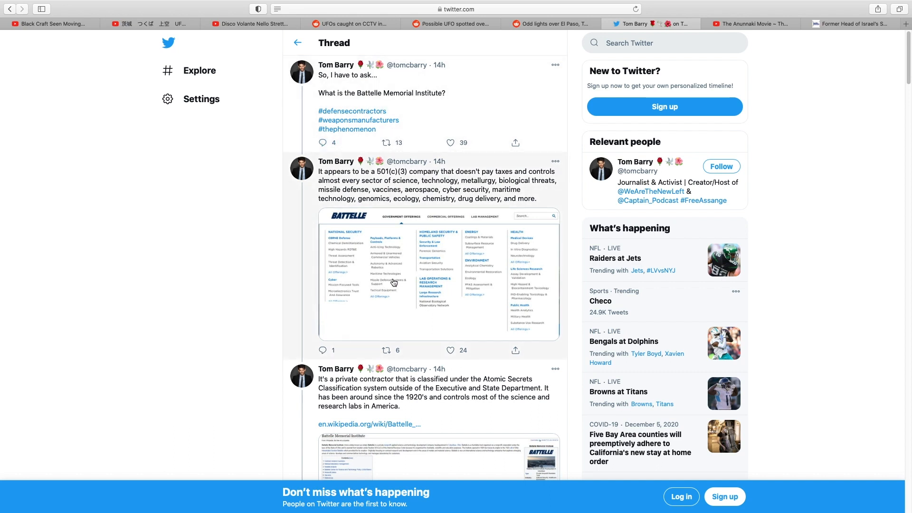
mouse_move(469, 122)
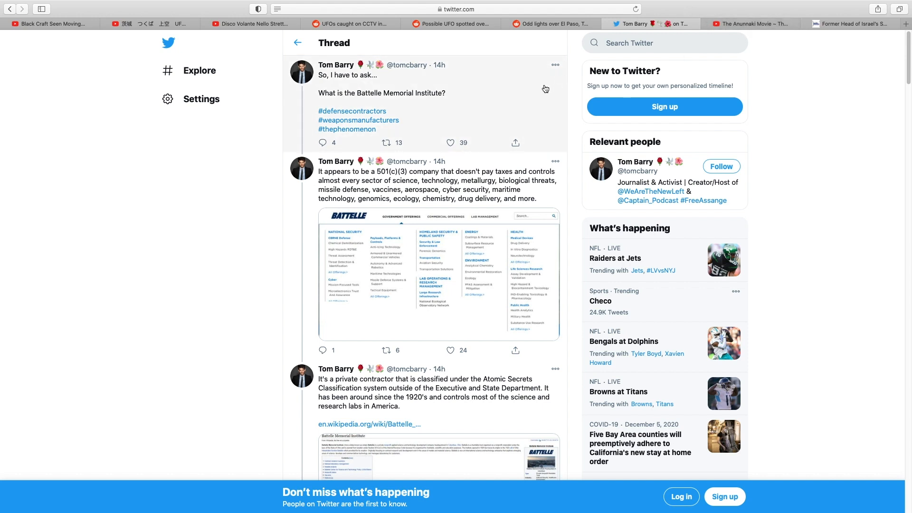
mouse_move(726, 30)
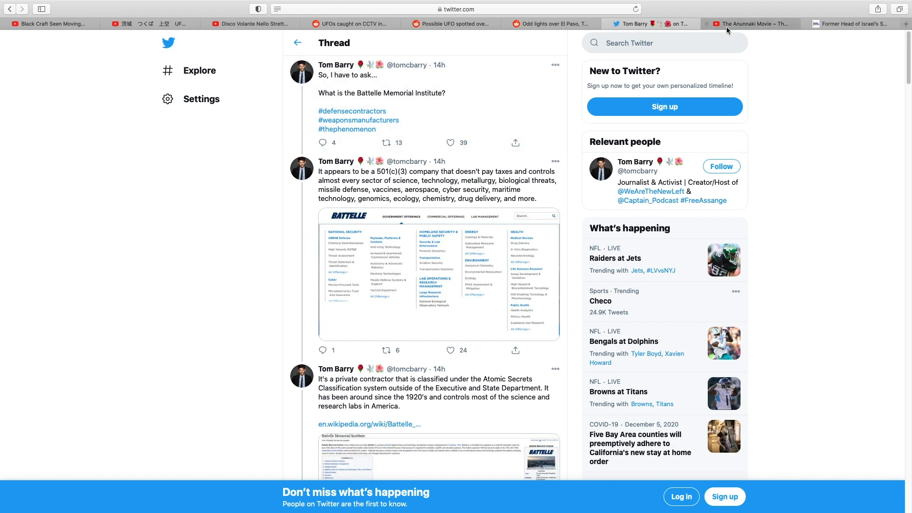
- Switch to The Anunnaki Movie YouTube tab, about one hour into its 2:08:33 runtime
click(750, 24)
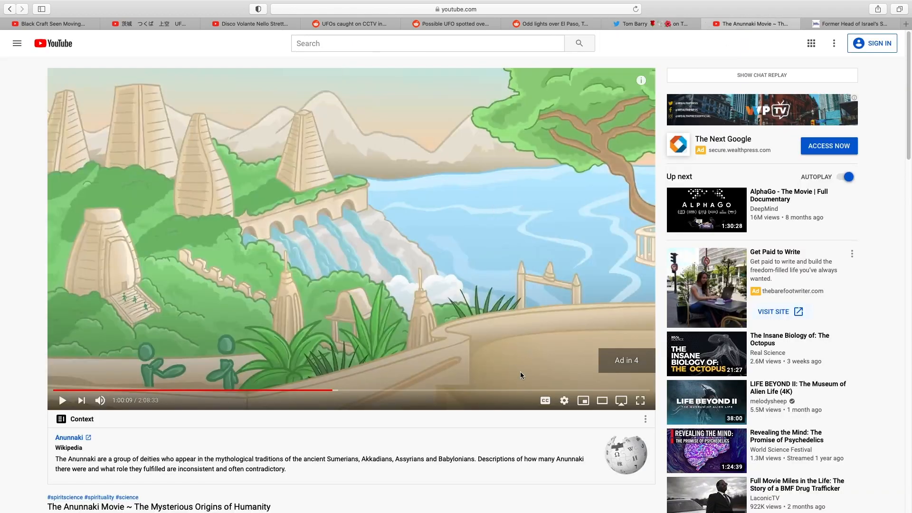
mouse_move(272, 352)
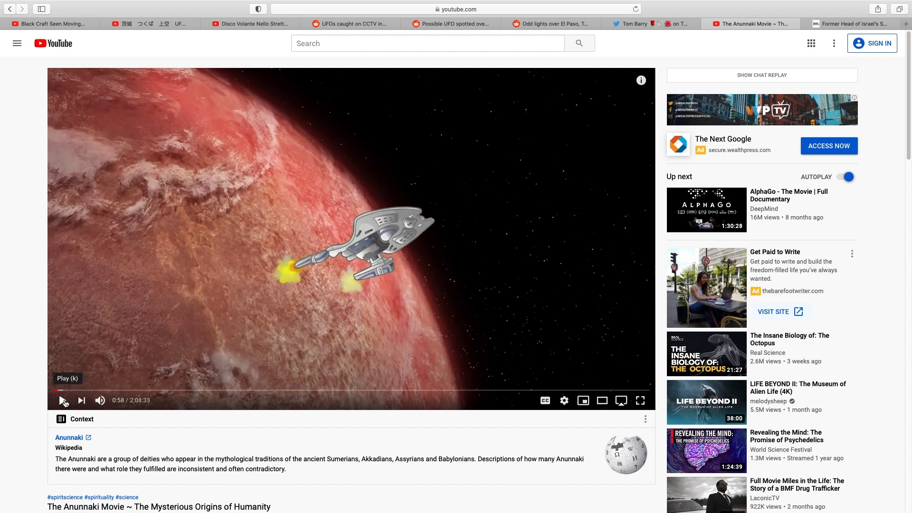
click(62, 399)
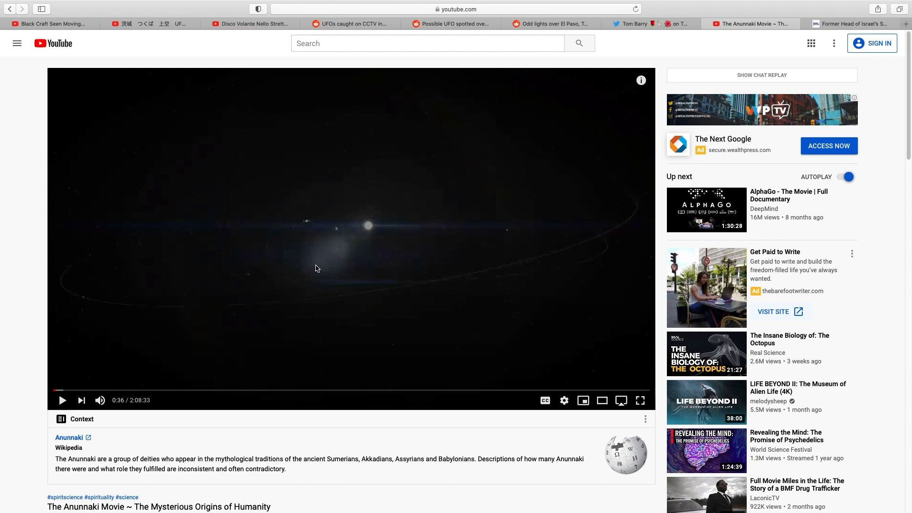
mouse_move(299, 215)
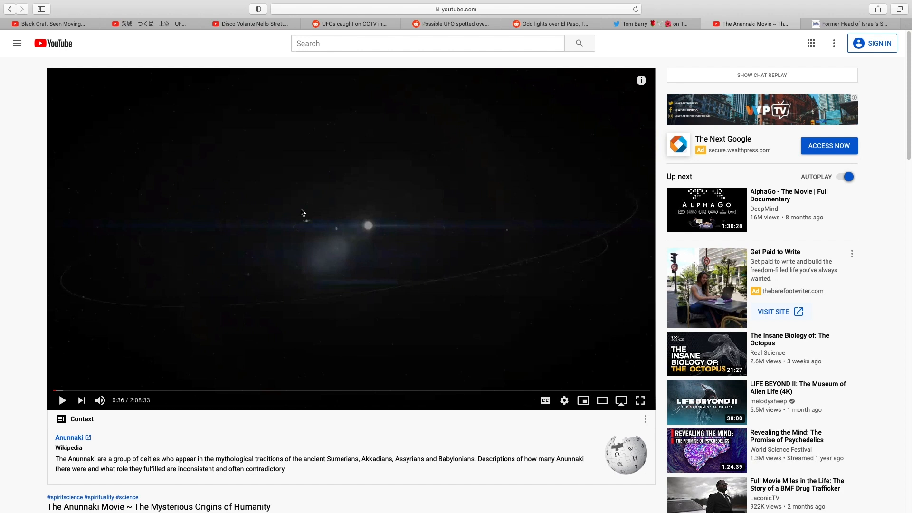
mouse_move(341, 199)
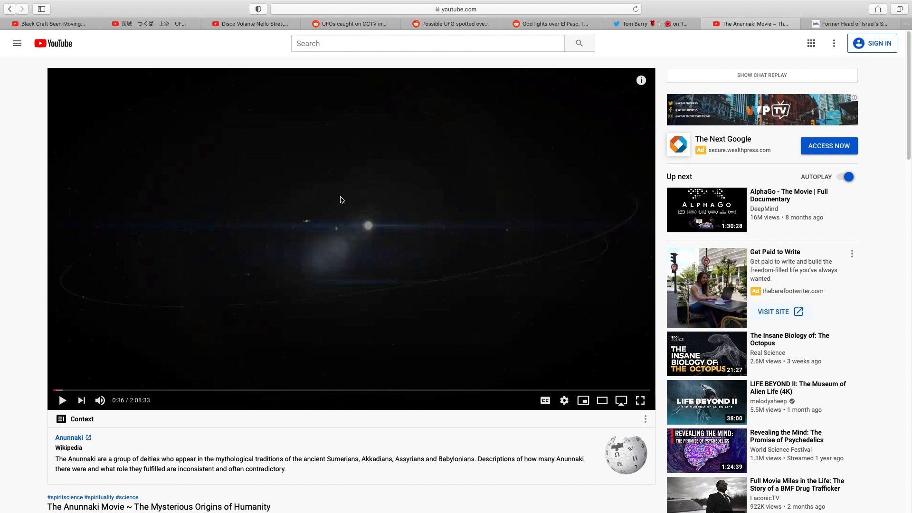
mouse_move(348, 212)
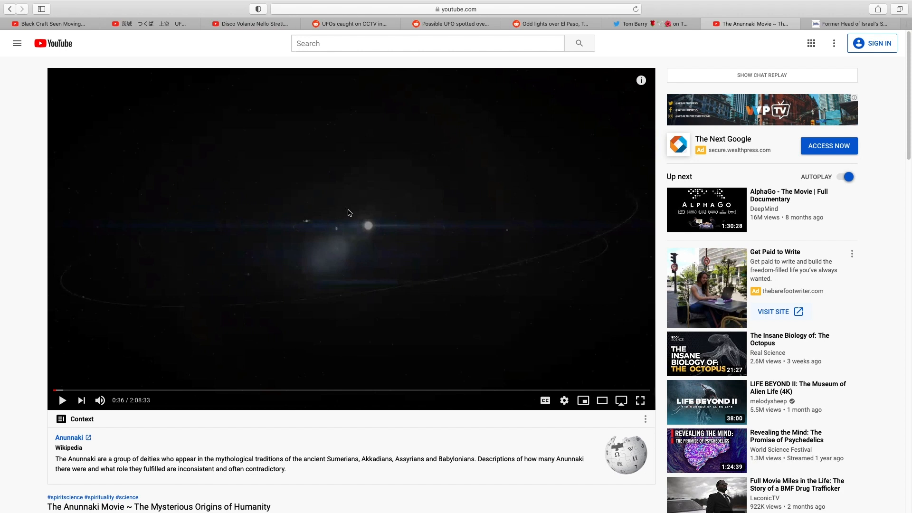
mouse_move(347, 215)
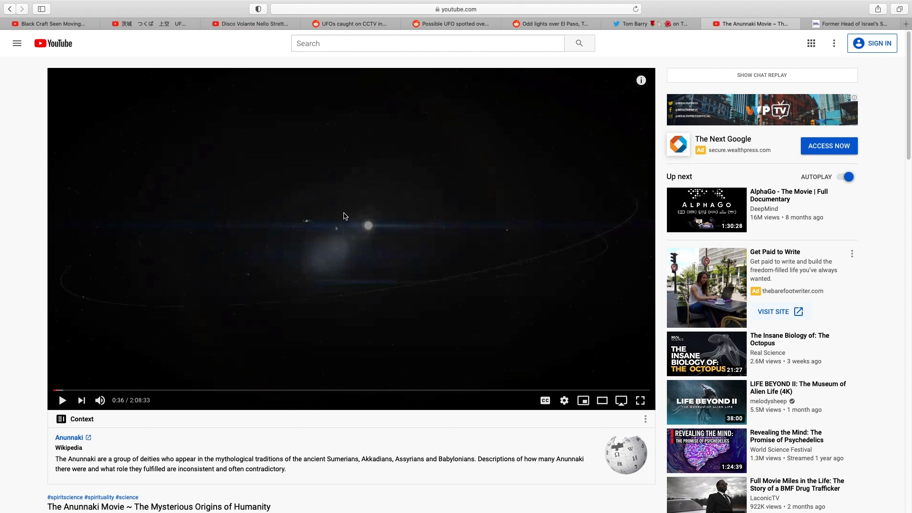
mouse_move(340, 226)
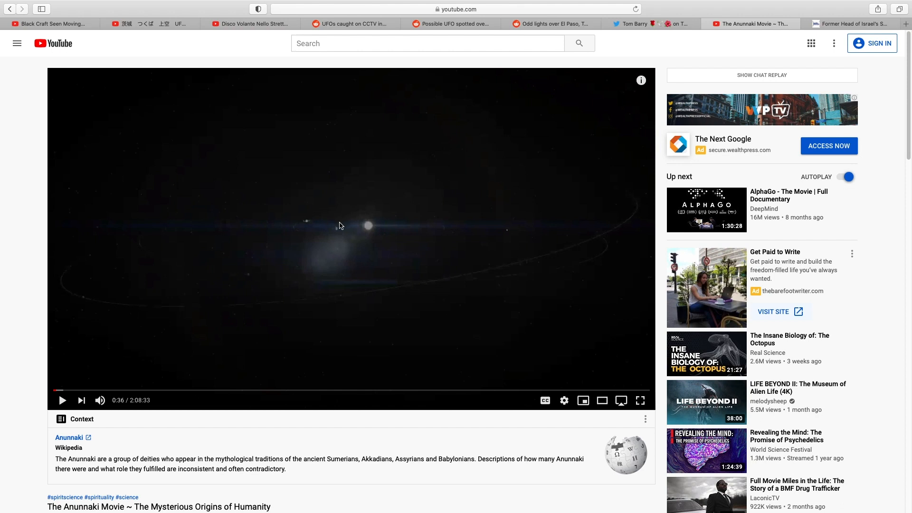
mouse_move(324, 230)
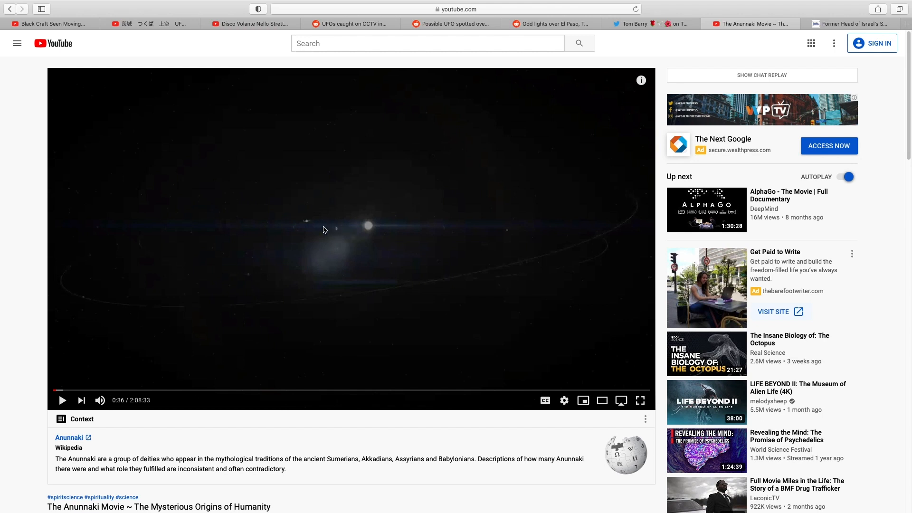
mouse_move(314, 234)
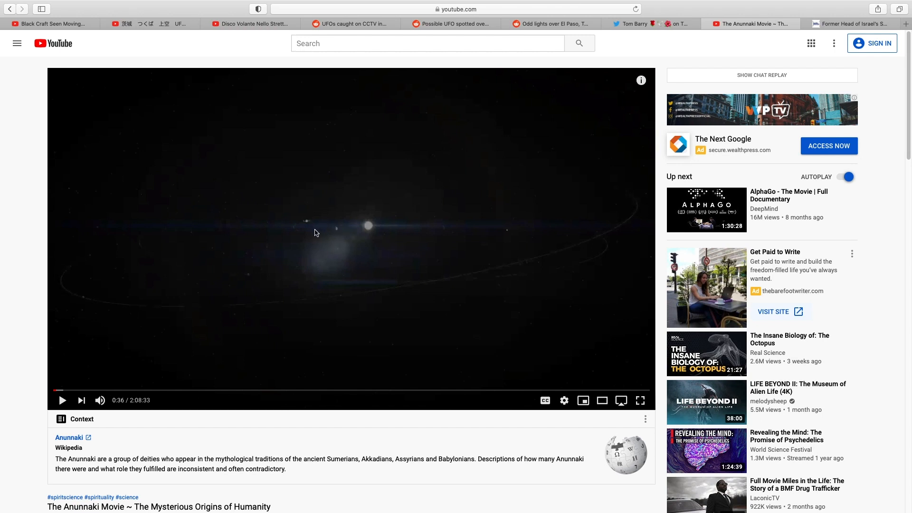
mouse_move(302, 241)
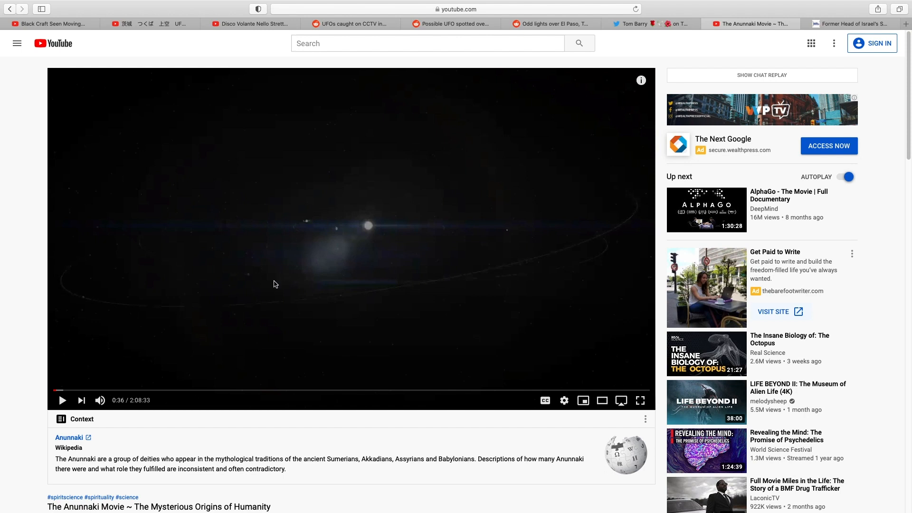
mouse_move(275, 298)
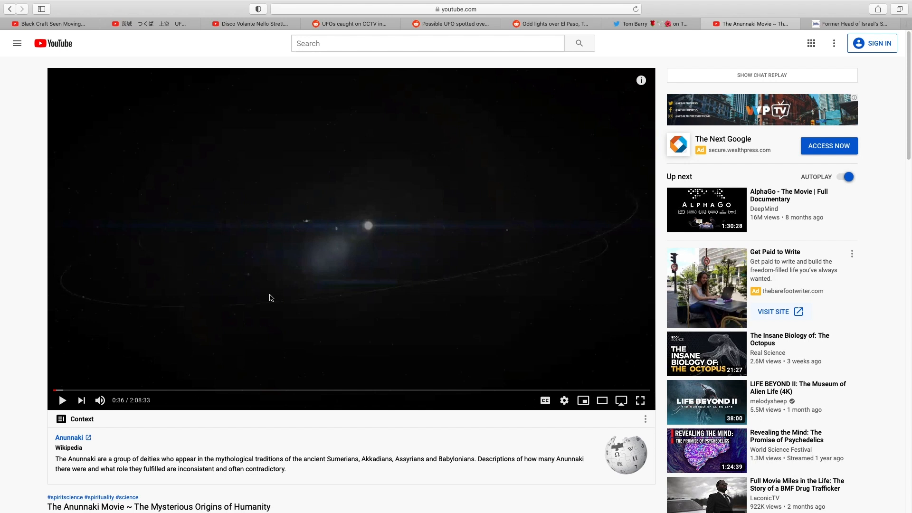
mouse_move(302, 281)
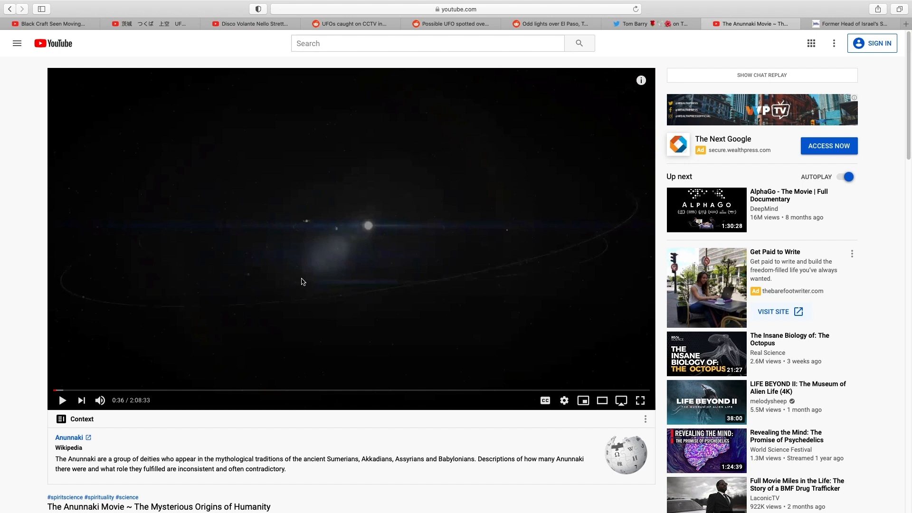
mouse_move(324, 276)
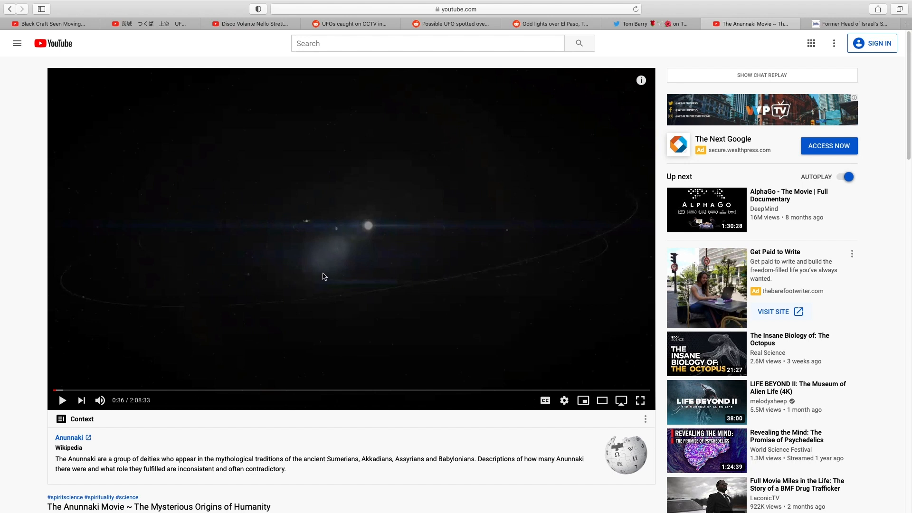
mouse_move(334, 274)
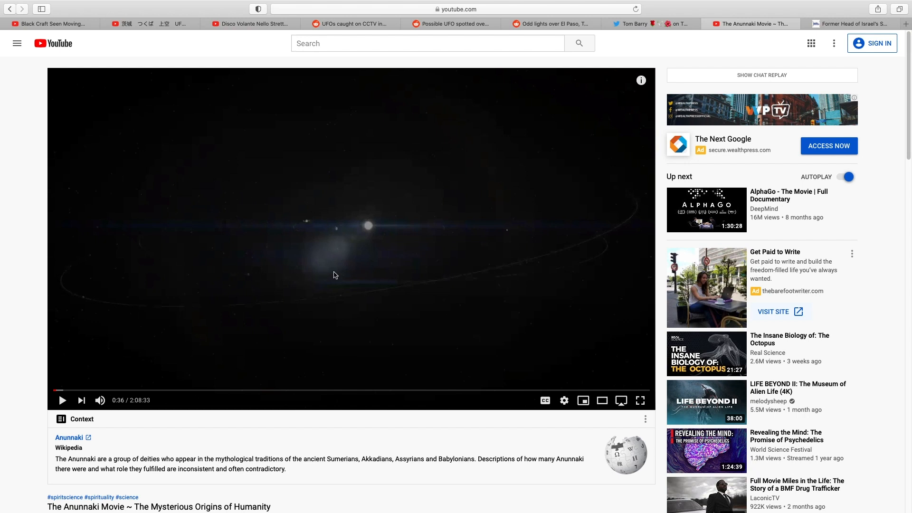
mouse_move(372, 240)
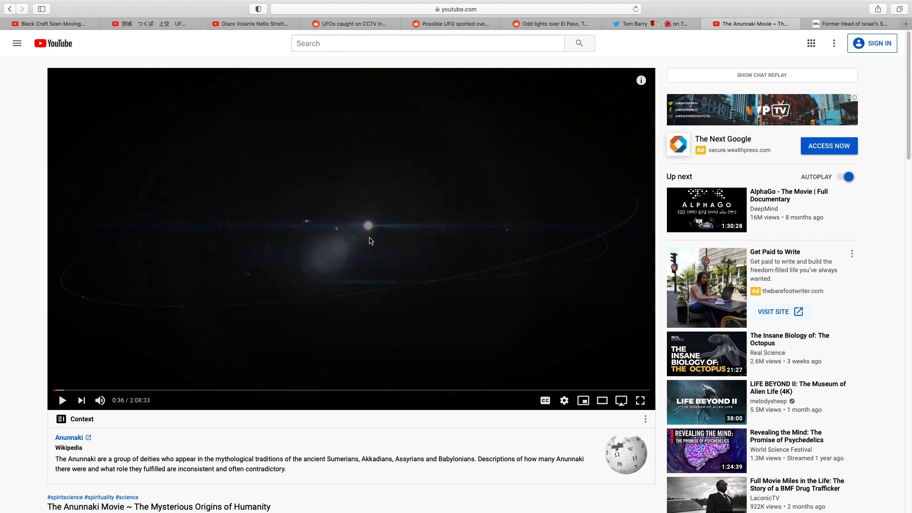
mouse_move(539, 141)
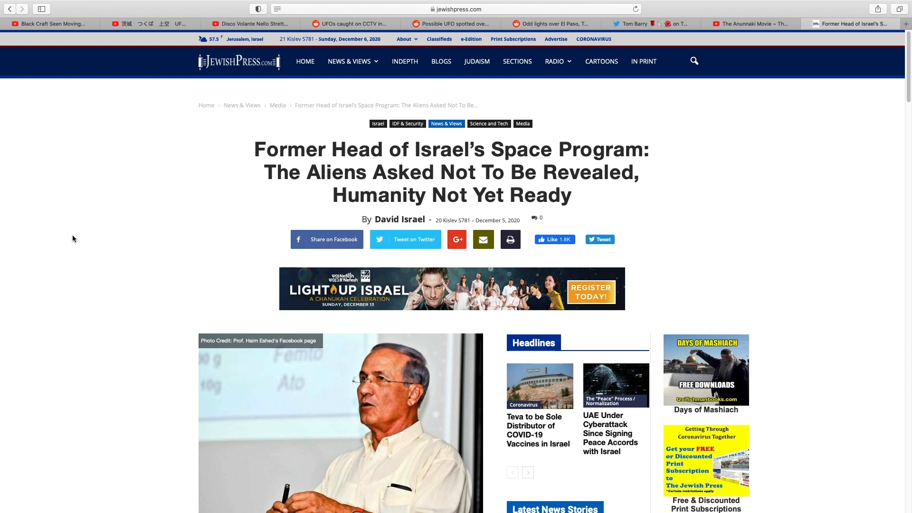
- Read into the Jewish Press article's opening paragraphs about Prof. Haim Eshed's alien claims
scroll(down, 3)
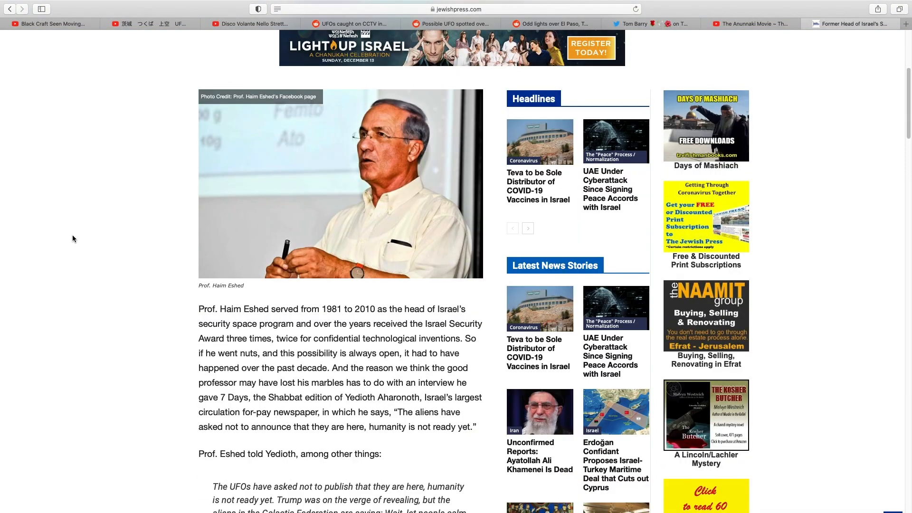
scroll(down, 3)
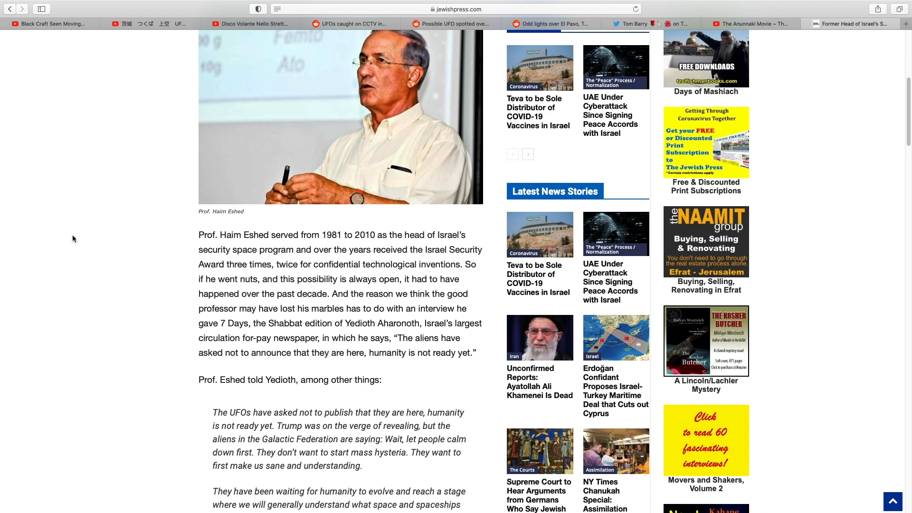
scroll(down, 3)
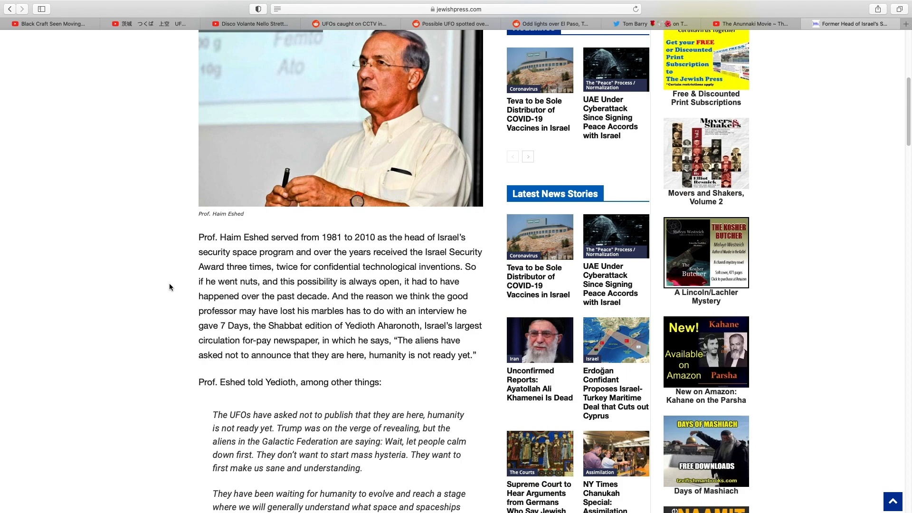
scroll(down, 3)
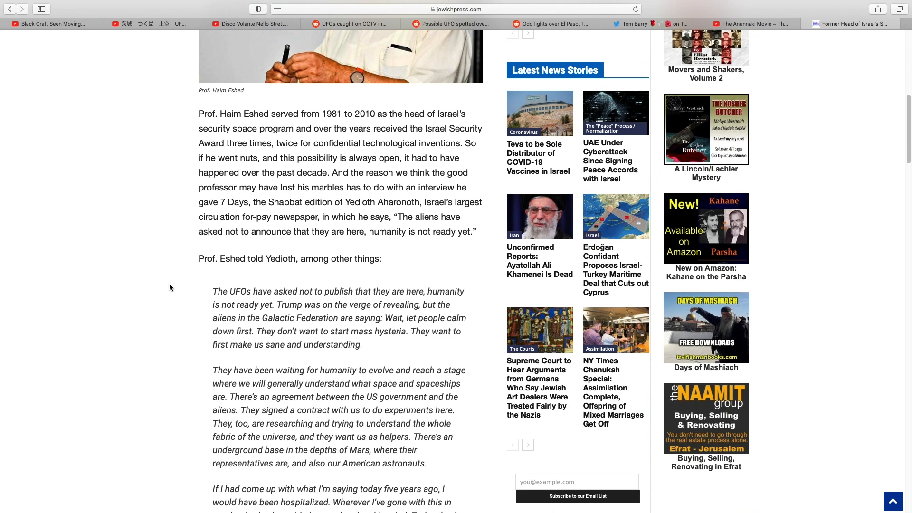
scroll(down, 3)
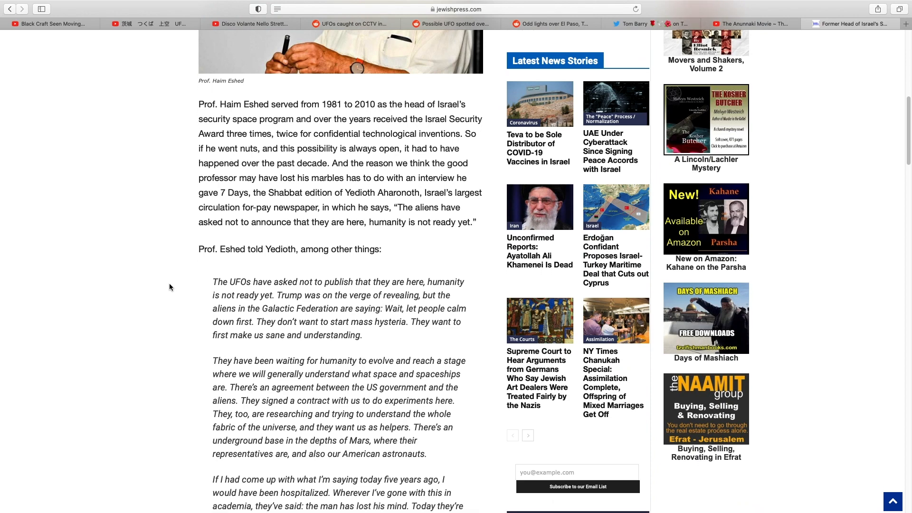
scroll(down, 3)
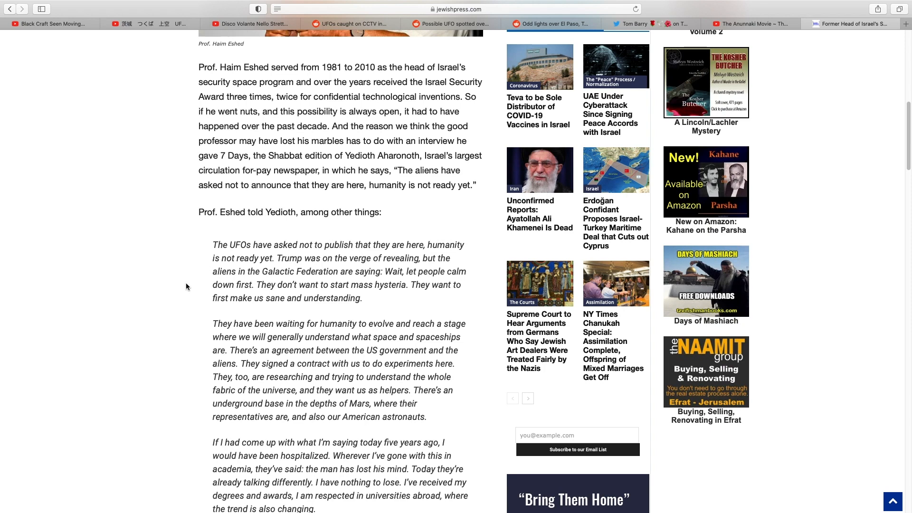
mouse_move(186, 296)
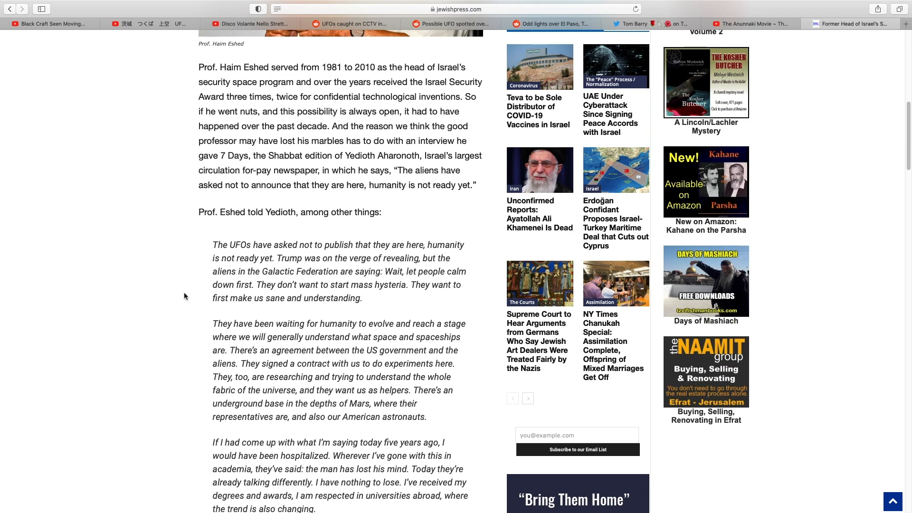
mouse_move(240, 362)
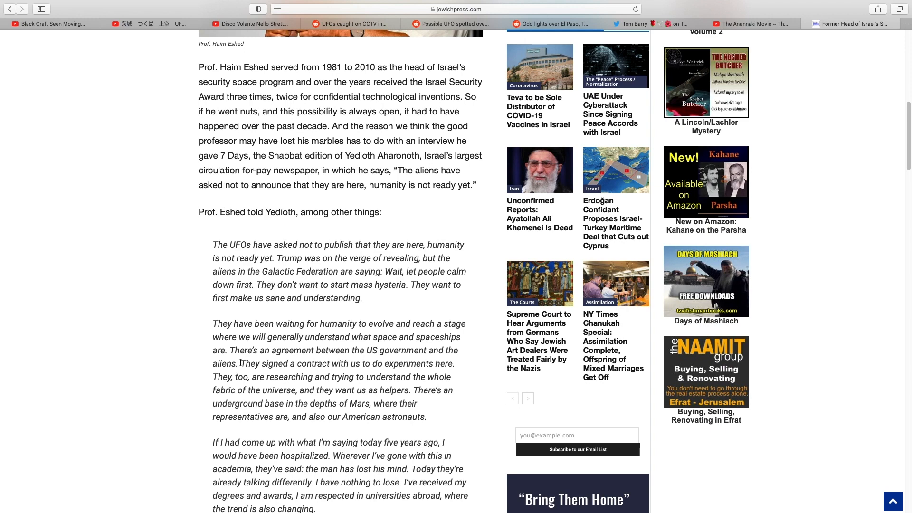
drag(240, 364, 344, 364)
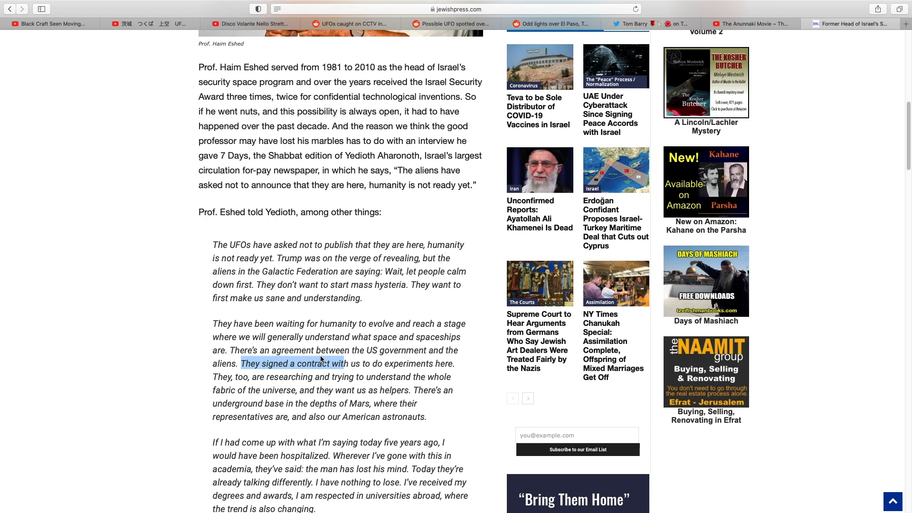
scroll(down, 3)
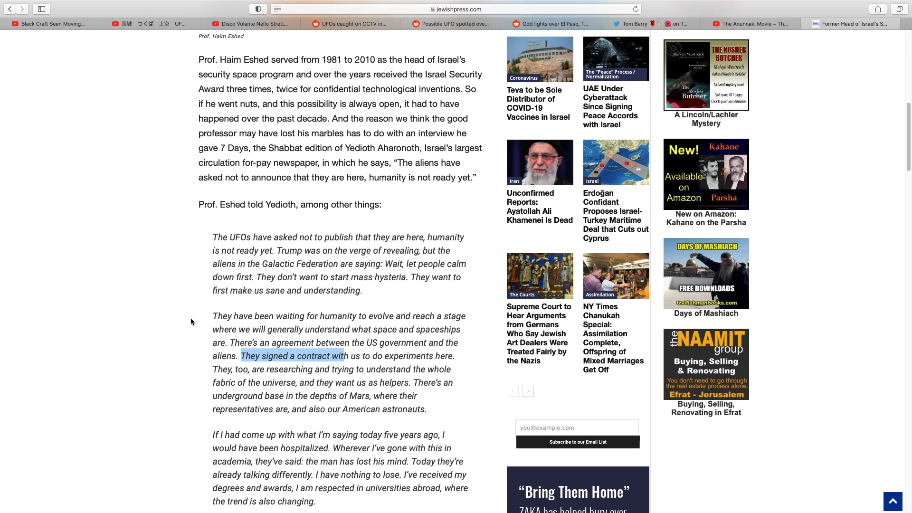
scroll(down, 3)
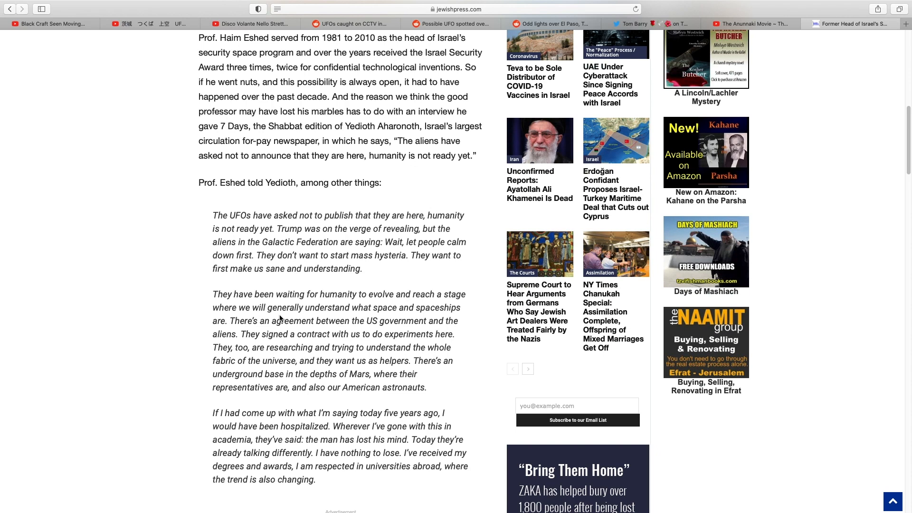
mouse_move(260, 317)
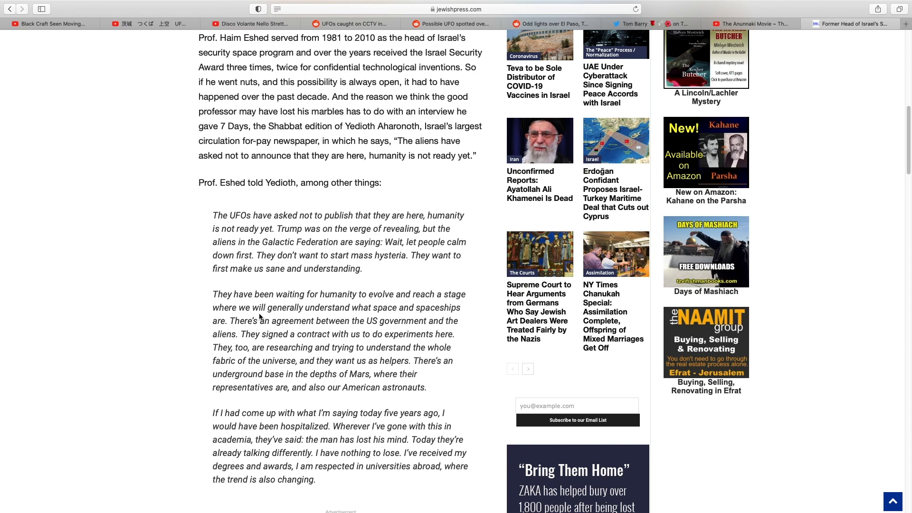
mouse_move(206, 318)
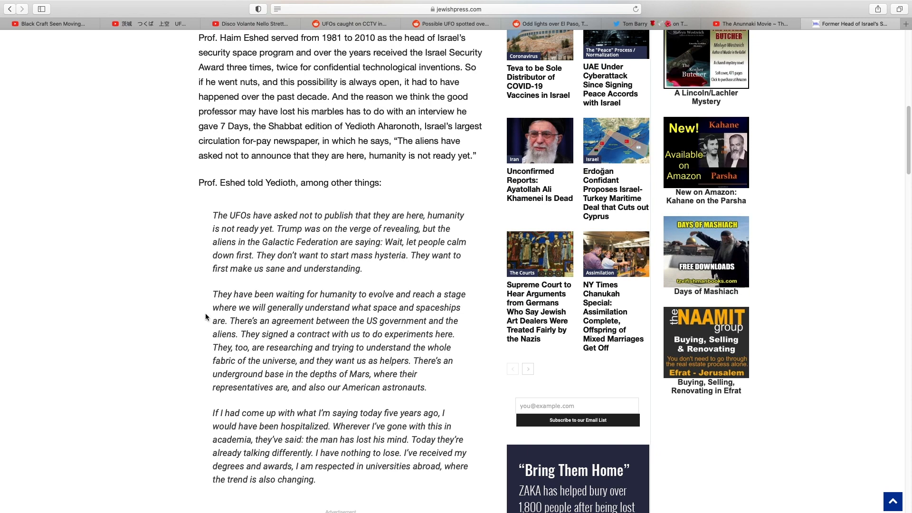
- Read past the quote in the Jewish Press article, then return toward its headline at the top
scroll(down, 3)
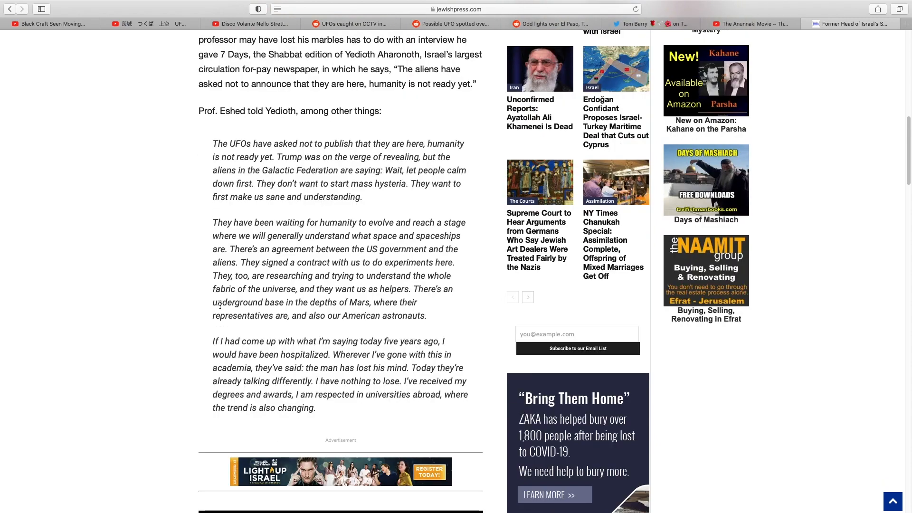
scroll(down, 3)
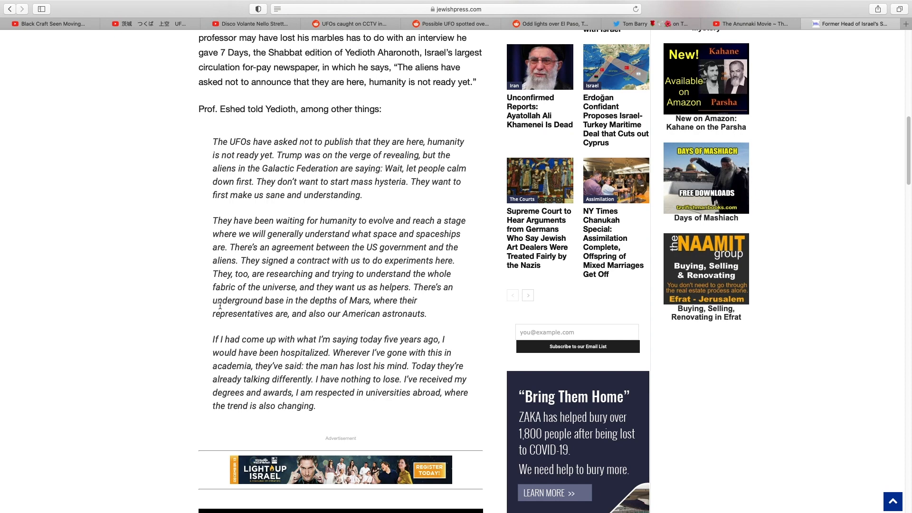
scroll(down, 3)
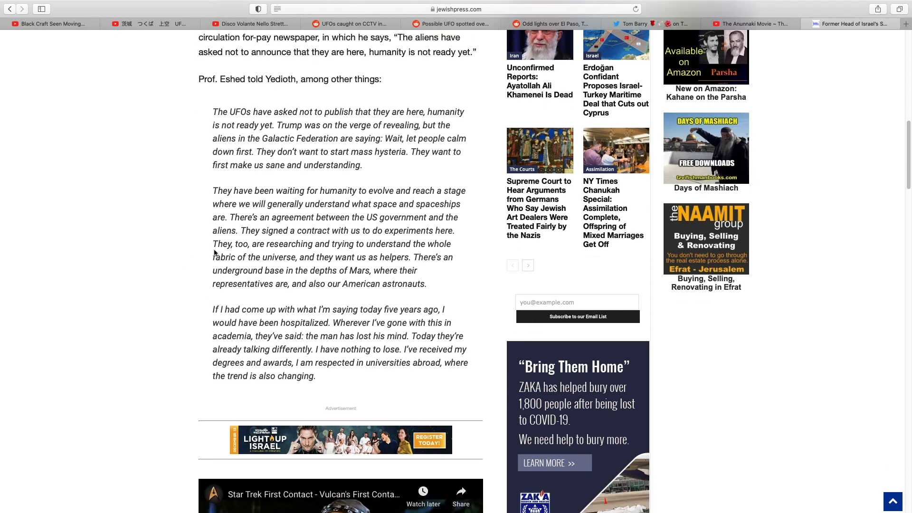
scroll(up, 3)
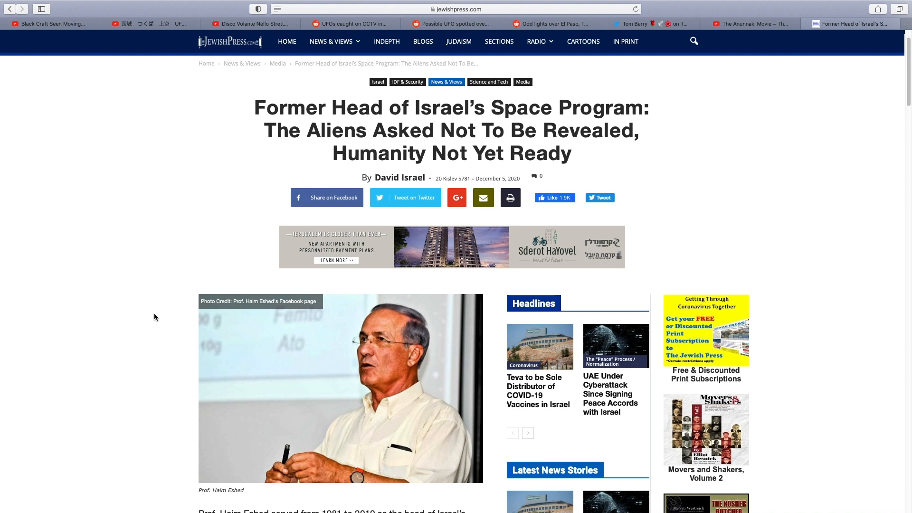
scroll(down, 3)
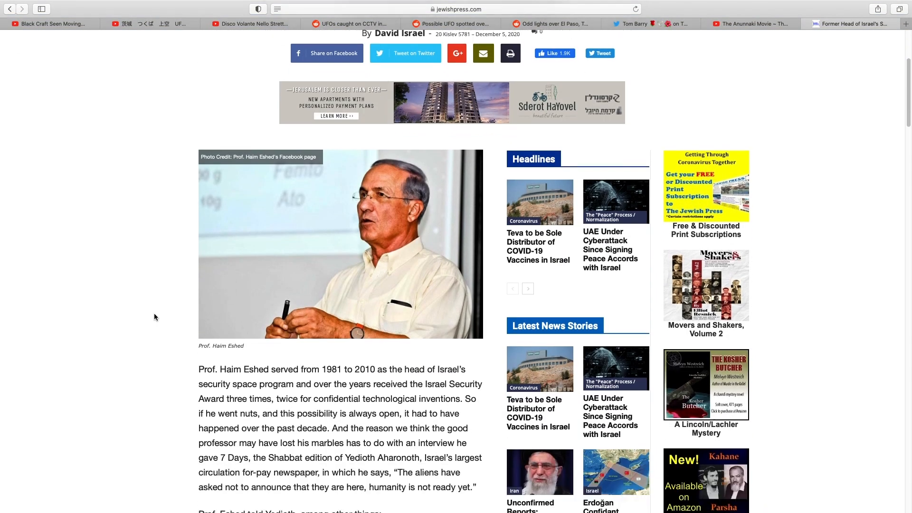
scroll(down, 3)
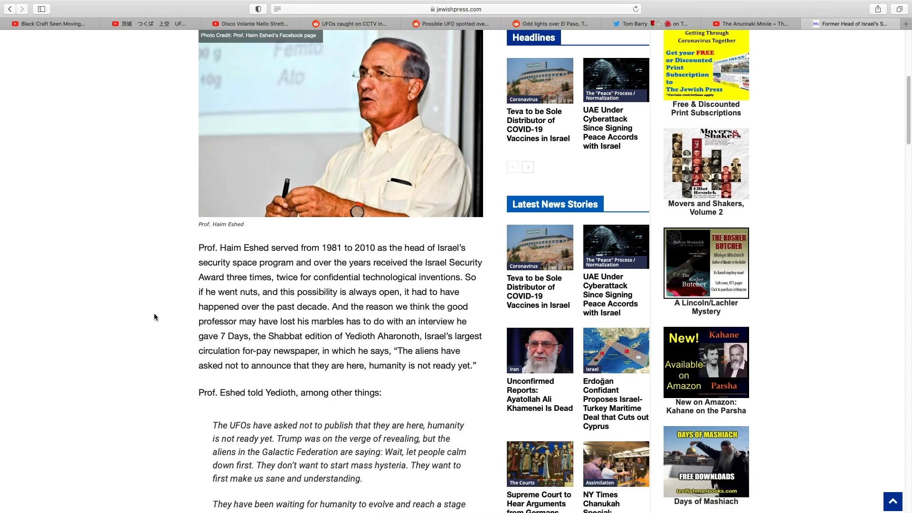
scroll(down, 3)
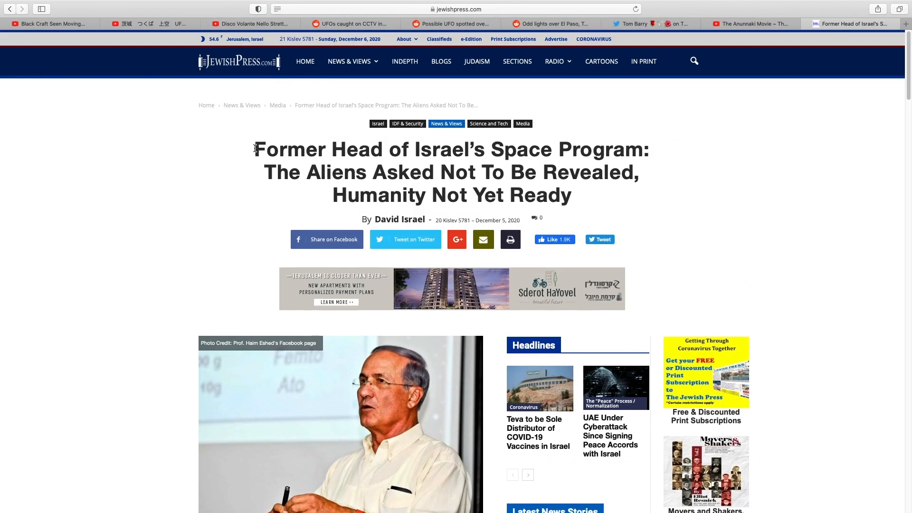
- Select all three lines of the 'Former Head of Israel's Space Program' headline, then scroll down slightly
drag(254, 149, 581, 195)
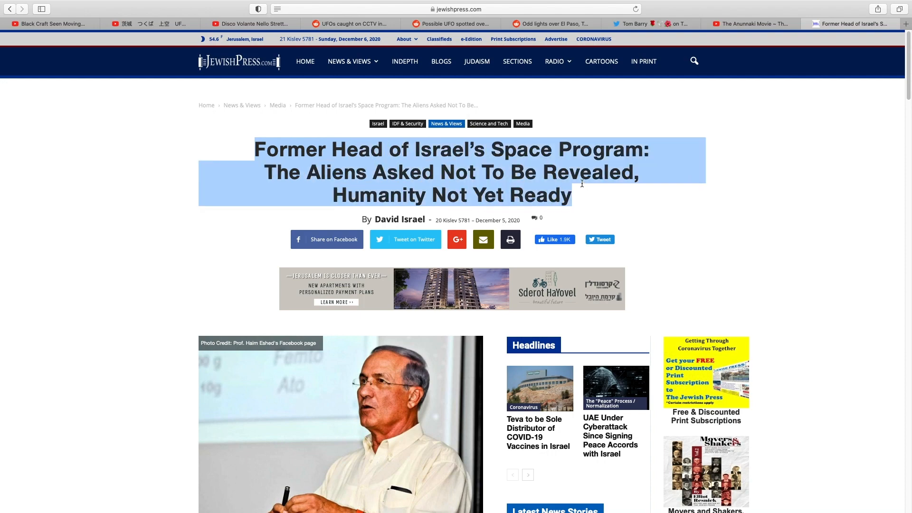
scroll(down, 3)
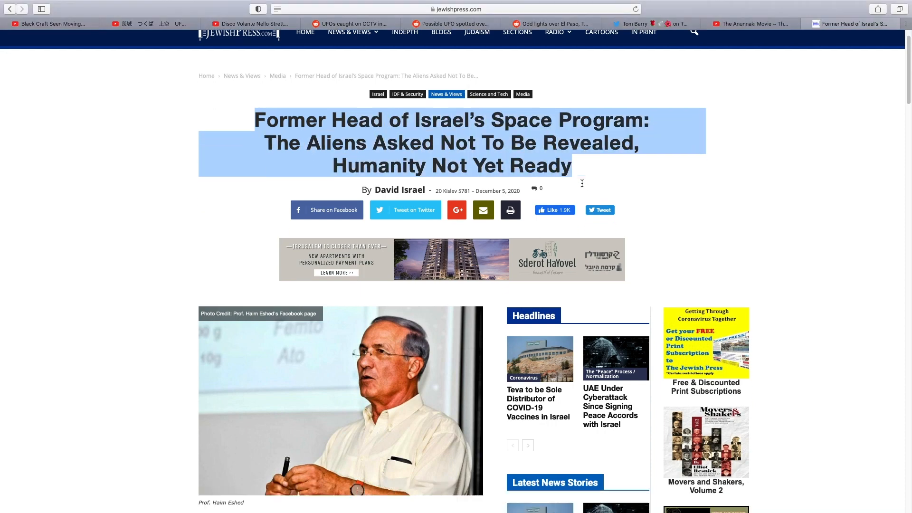
scroll(down, 3)
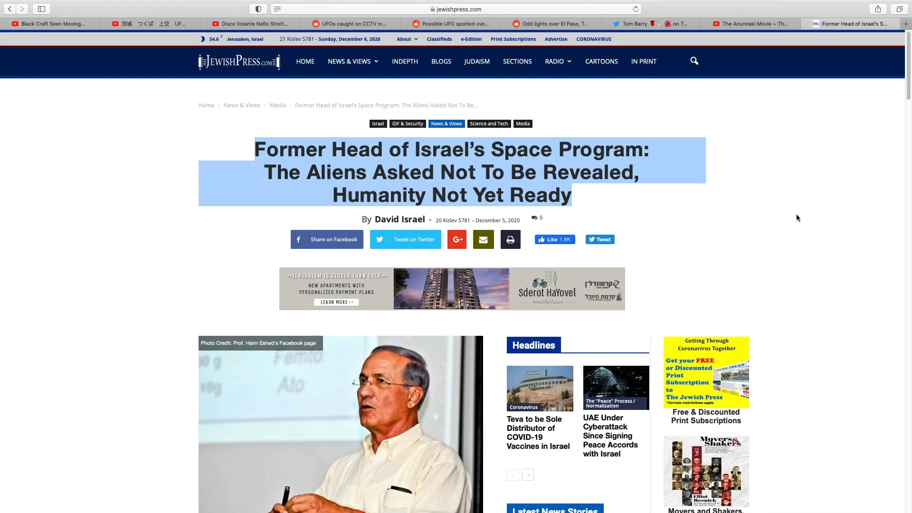
mouse_move(807, 211)
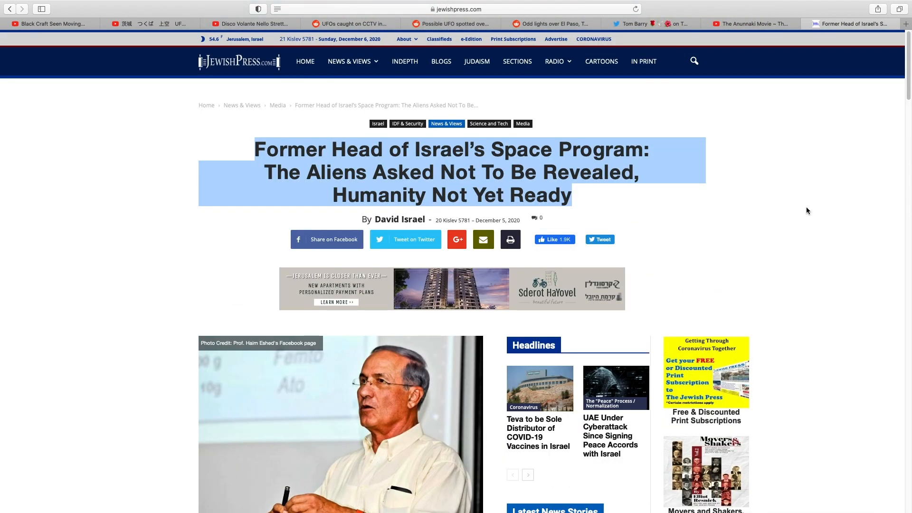